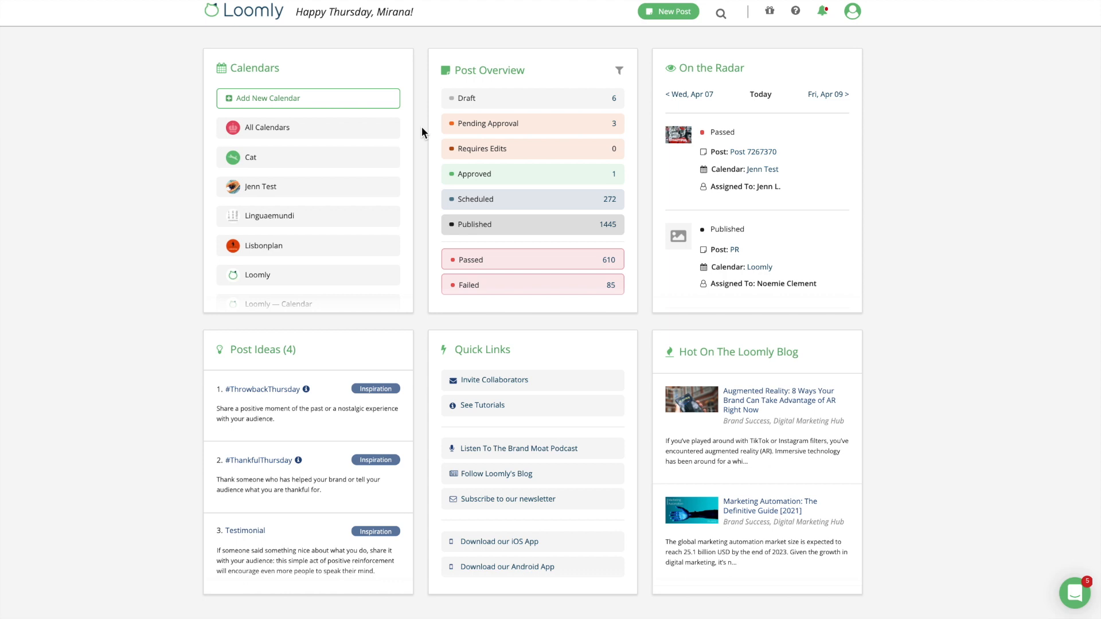
mouse_move(418, 142)
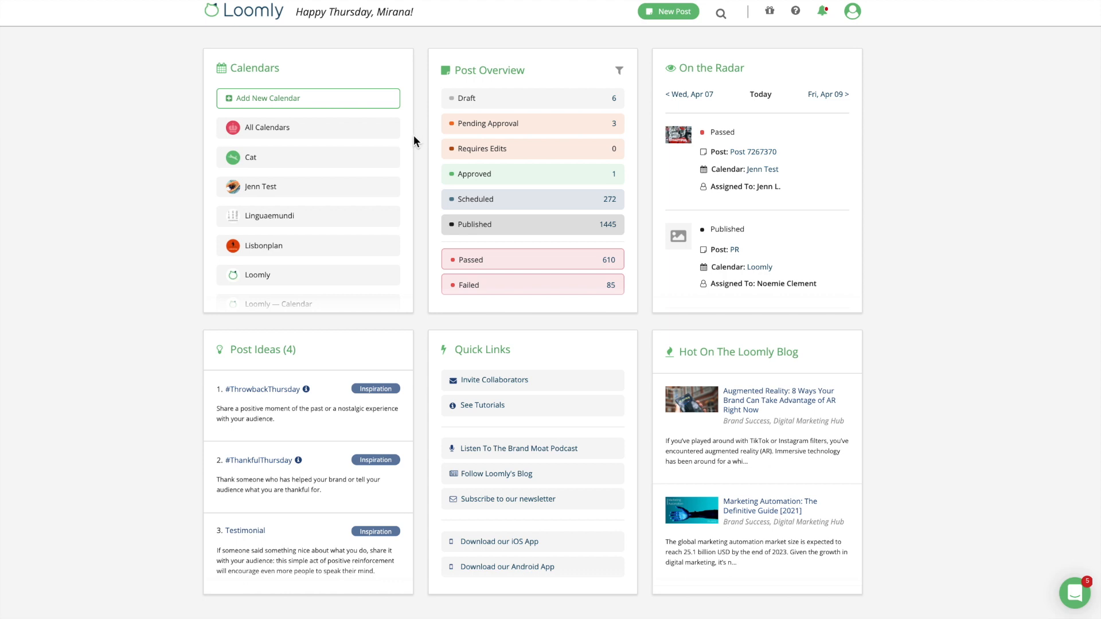
mouse_move(398, 154)
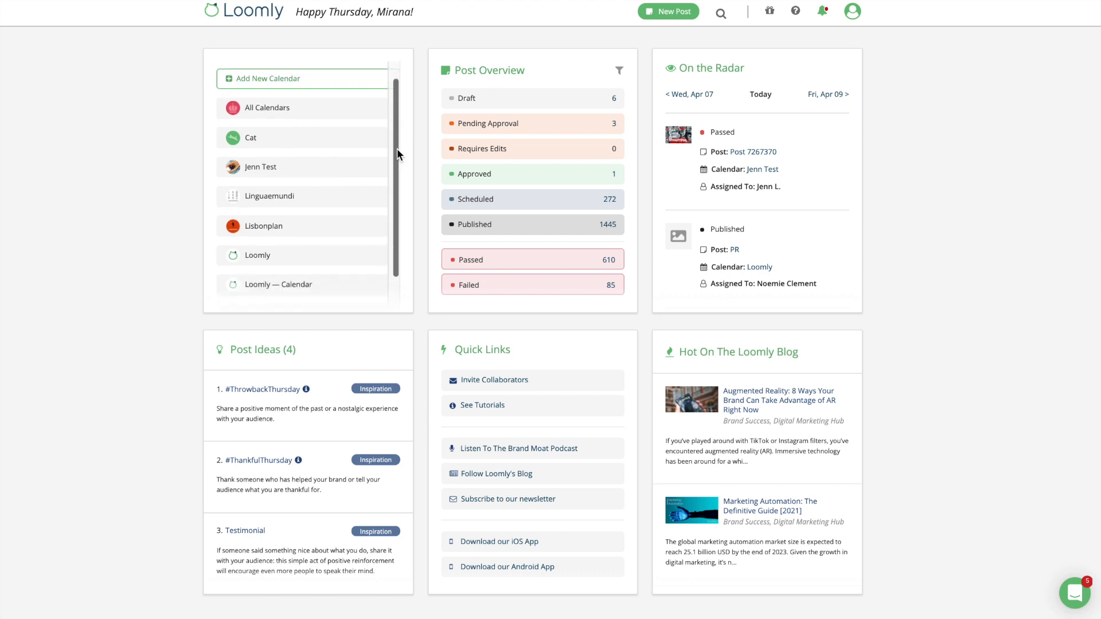
Step: Create a new calendar through the setup wizard, keeping the original workflow and skipping optional steps
scroll("down", 3)
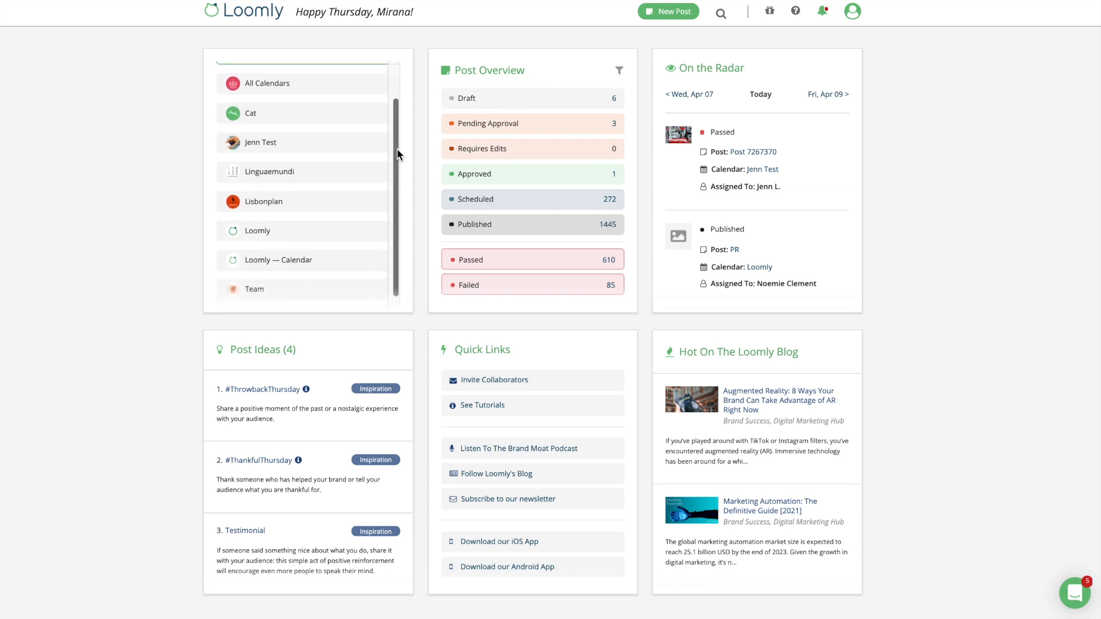
scroll("down", 3)
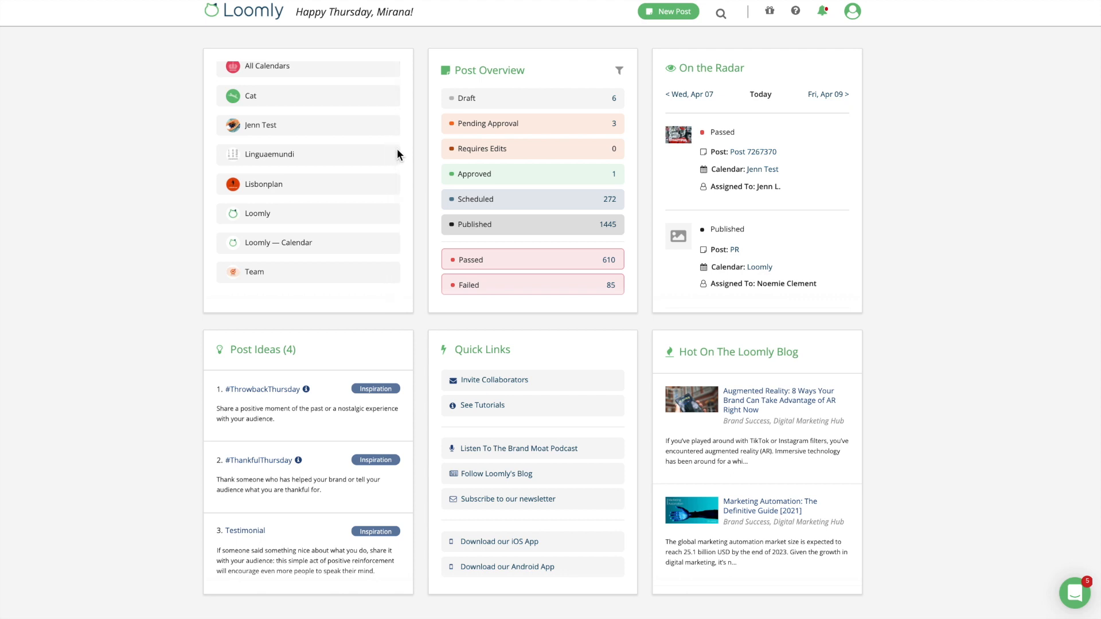
scroll("down", 3)
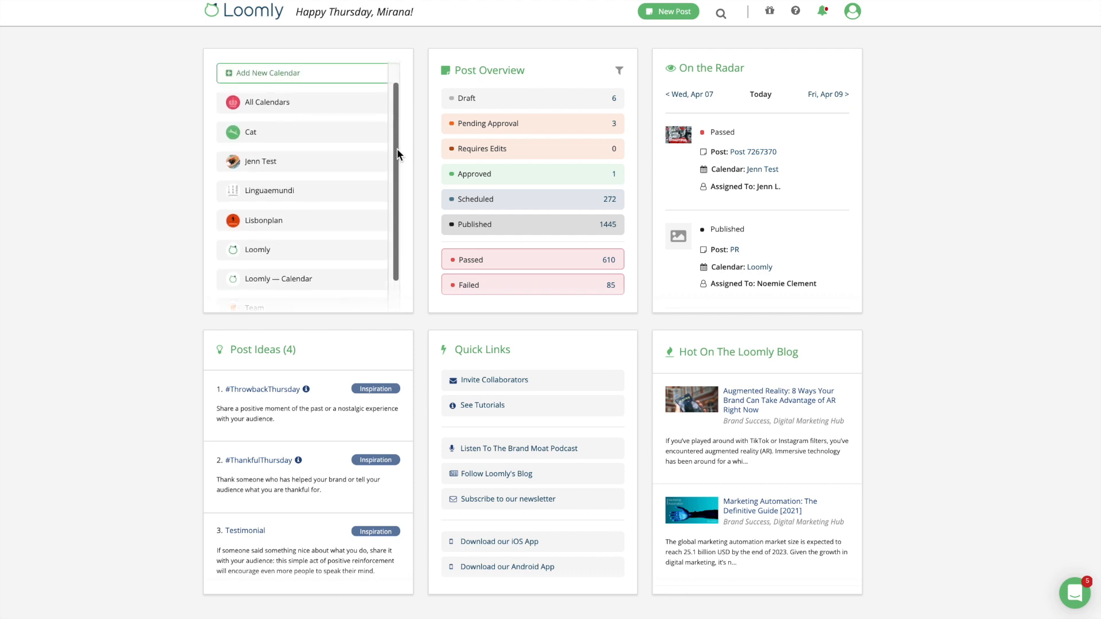
scroll("down", 3)
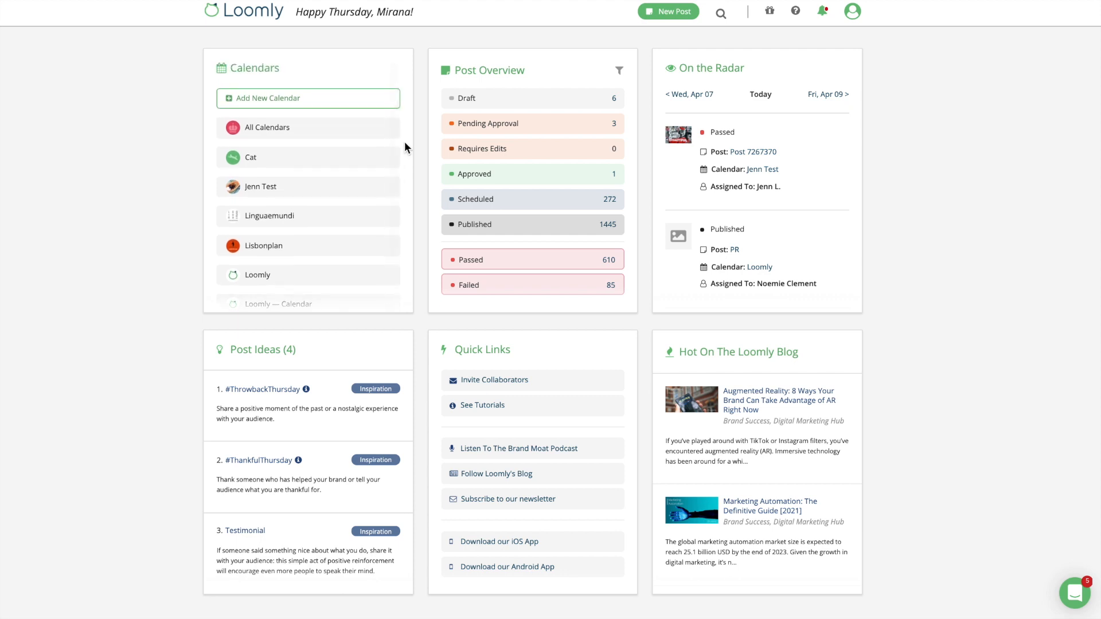
mouse_move(423, 150)
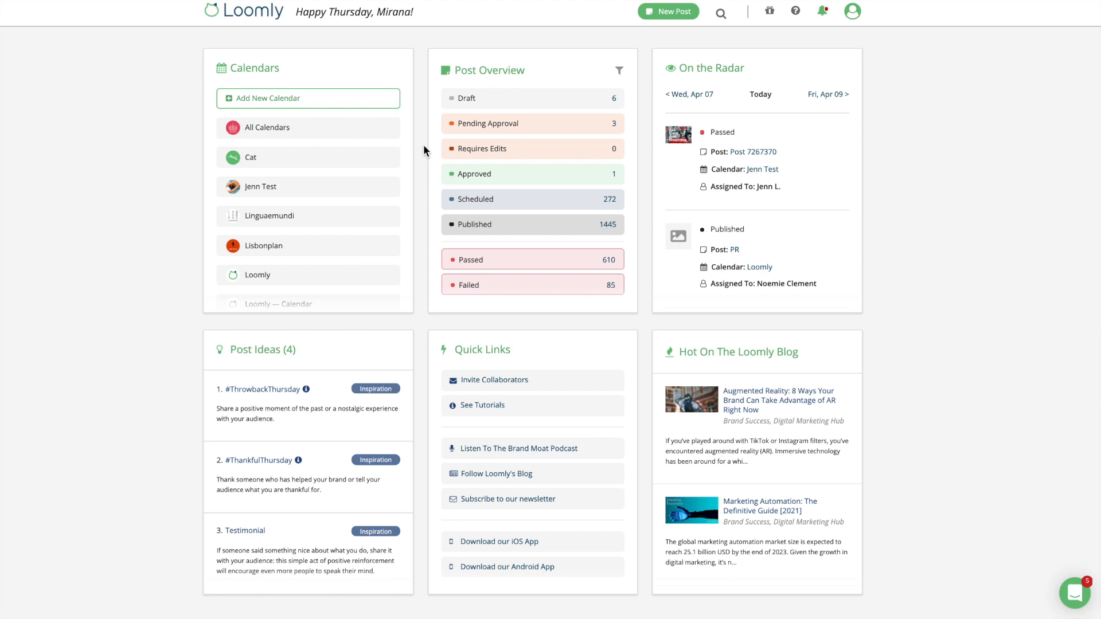
left_click(307, 98)
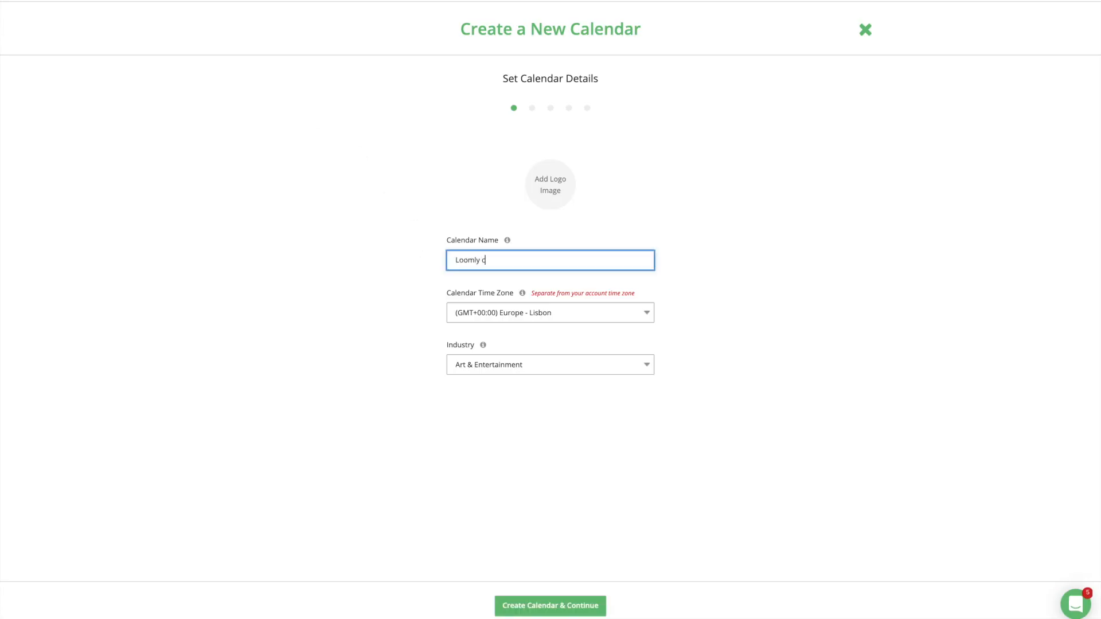
left_click(550, 605)
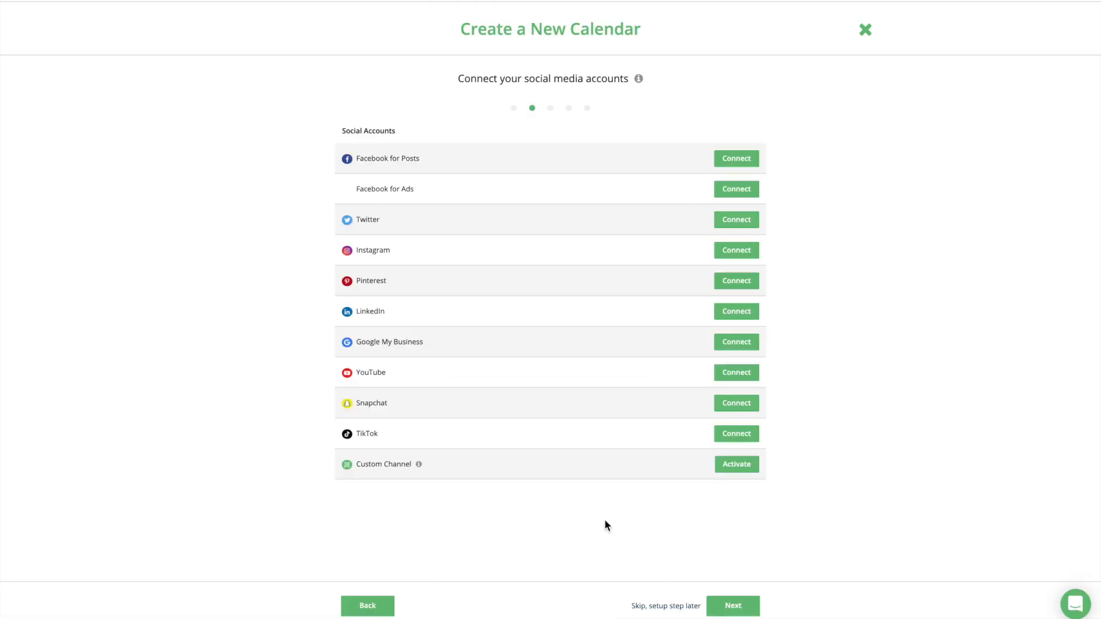
left_click(732, 605)
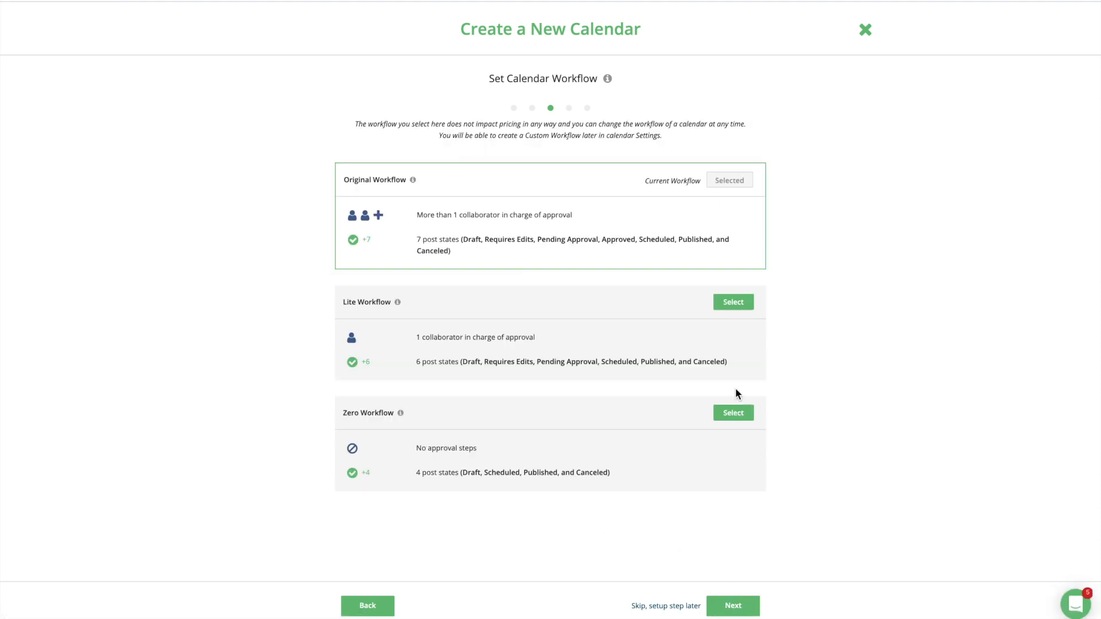
left_click(732, 605)
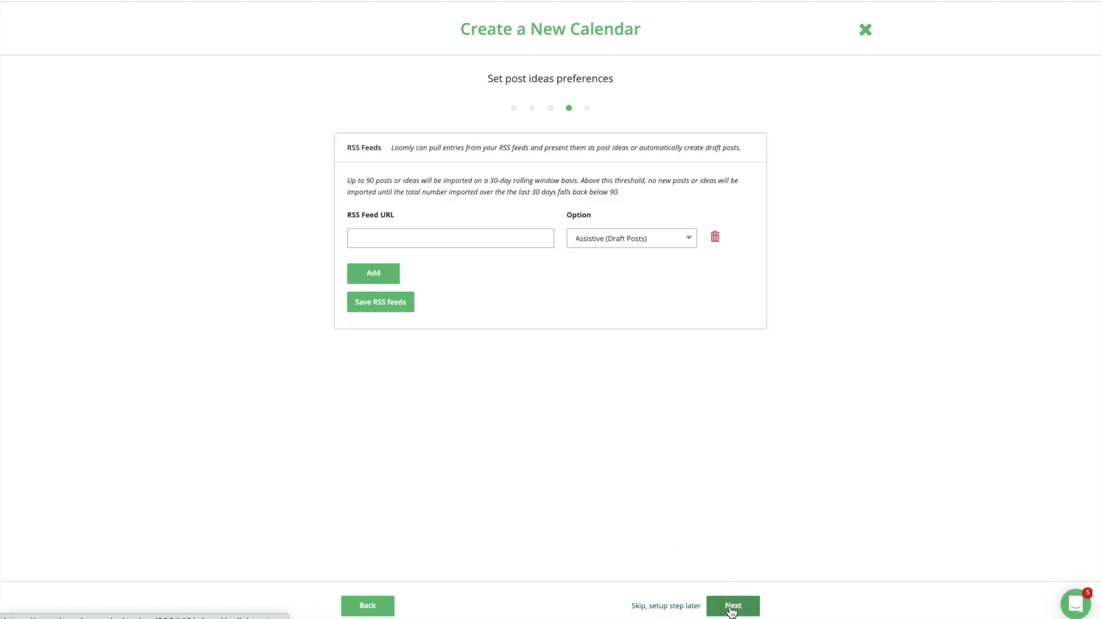
left_click(732, 606)
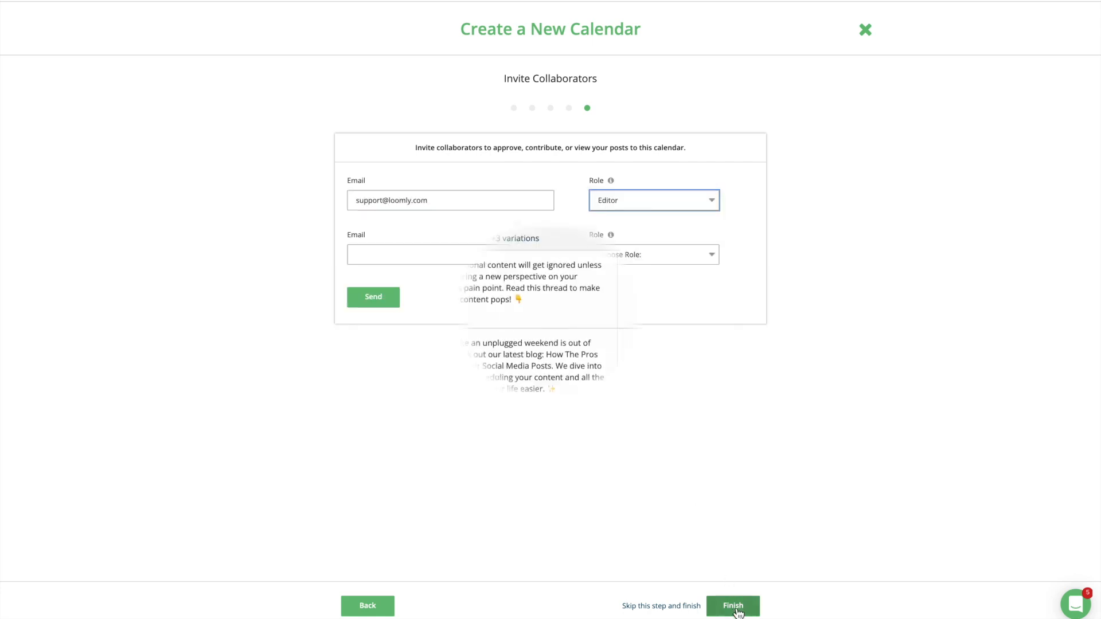
left_click(732, 605)
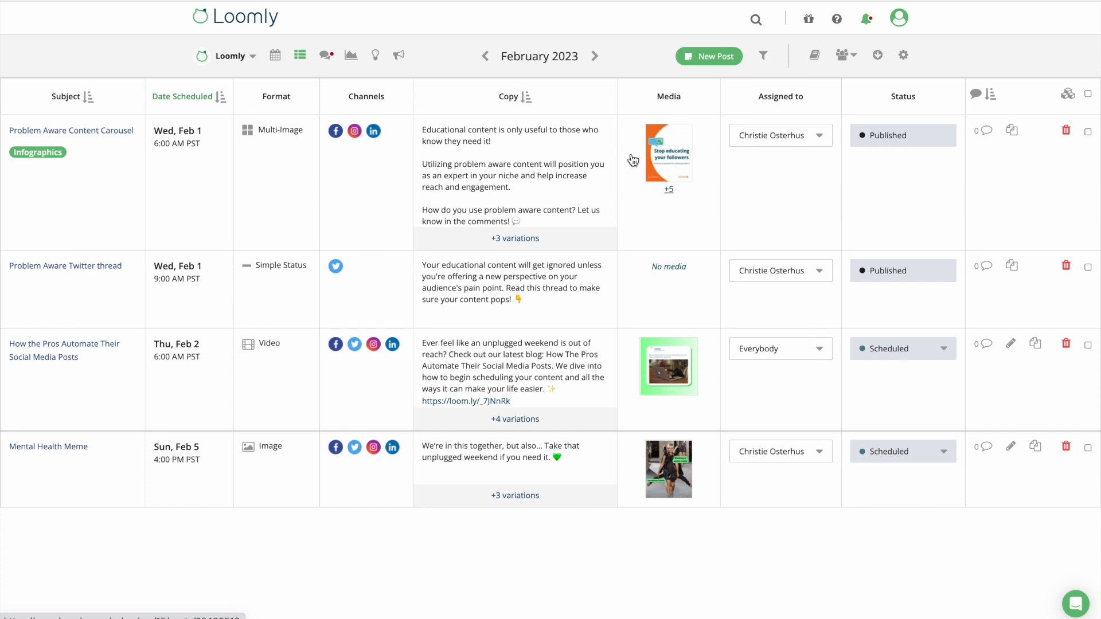
Step: Show February 2023 in month view and drag the Mental Health Meme post toward Monday the 6th
left_click(275, 55)
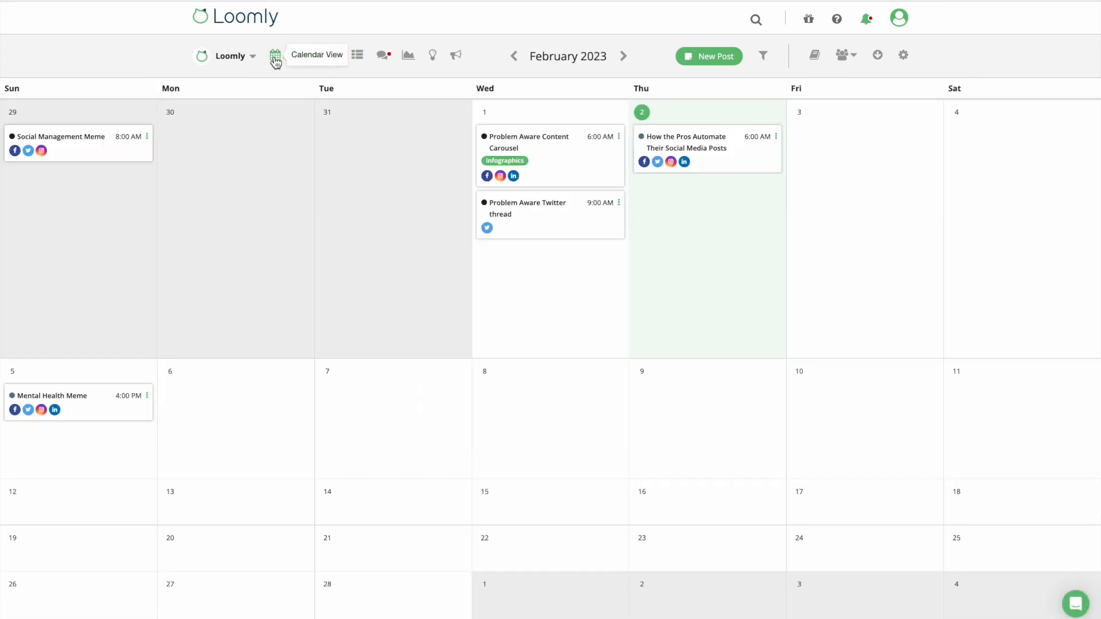
left_click(276, 55)
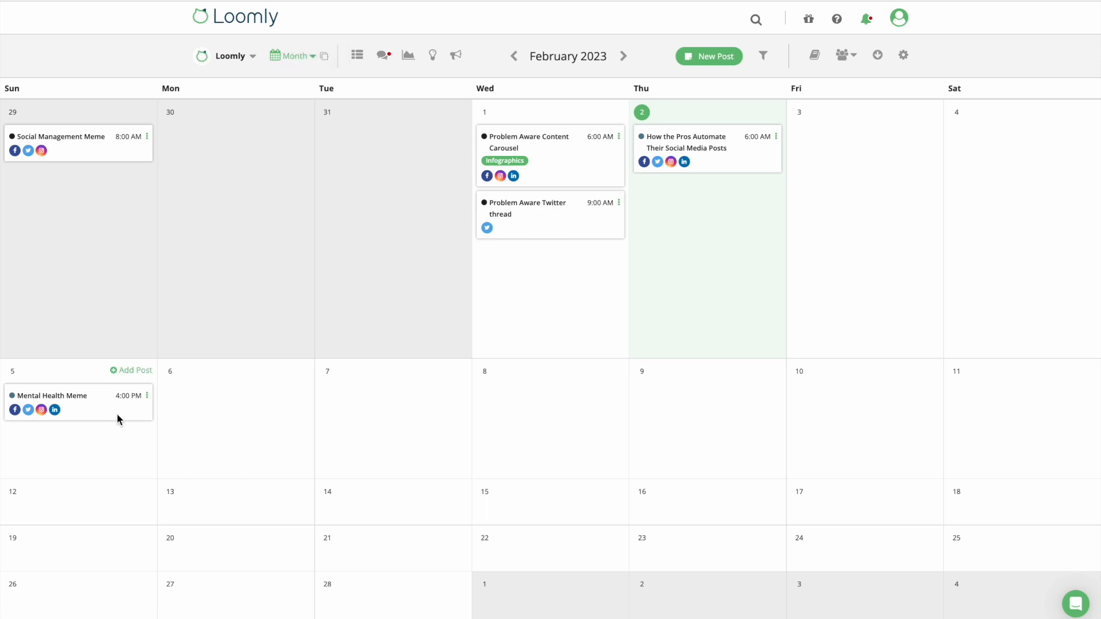
left_click_drag(59, 402, 190, 402)
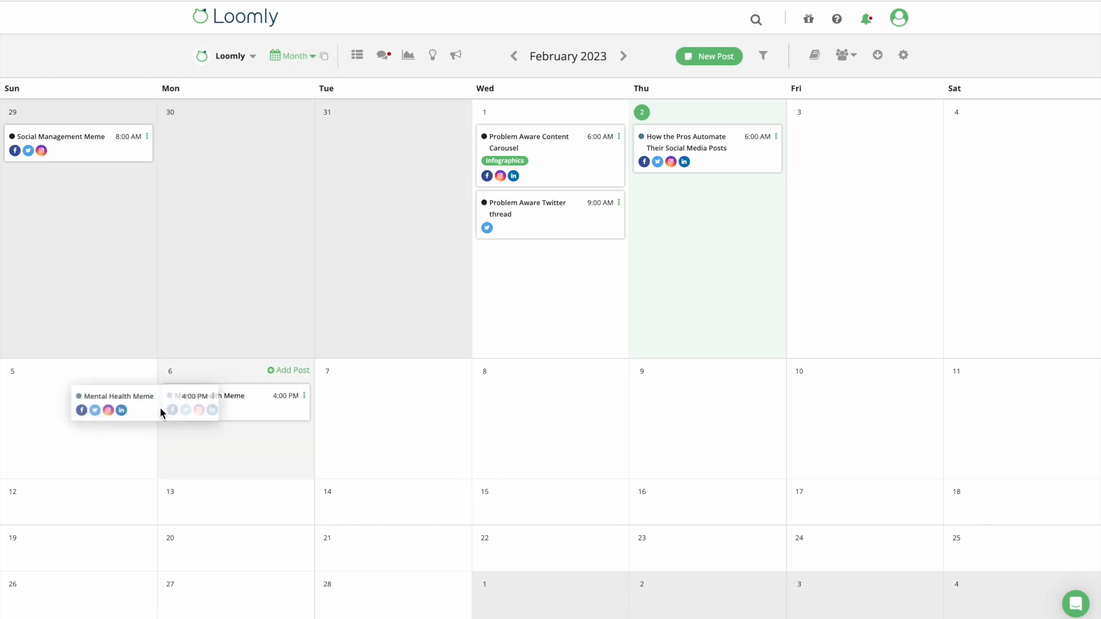
left_click(288, 370)
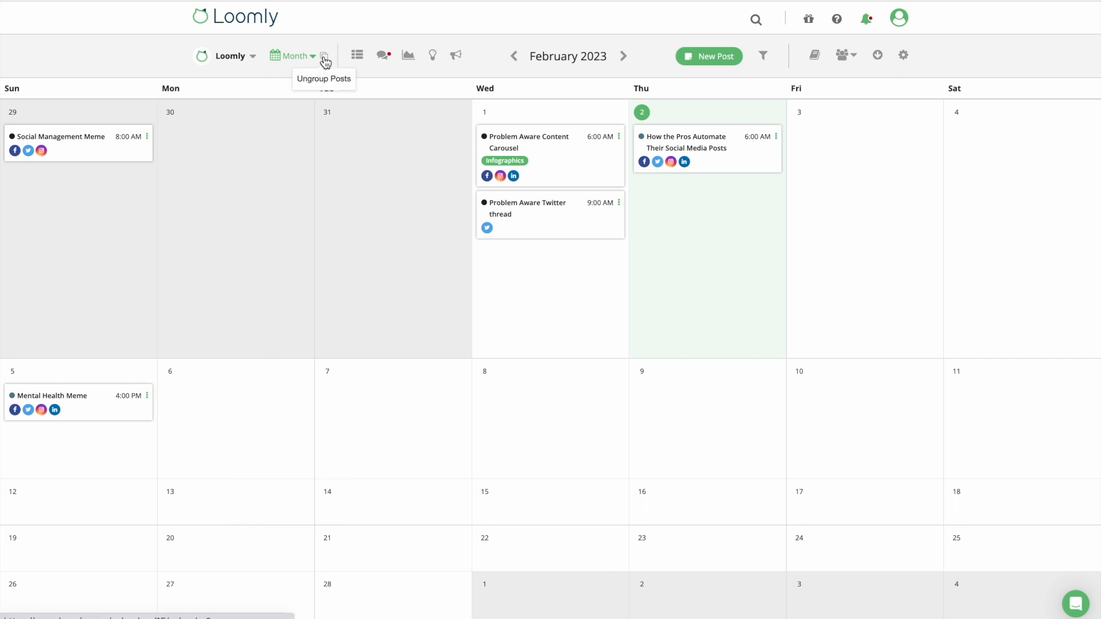
mouse_move(433, 55)
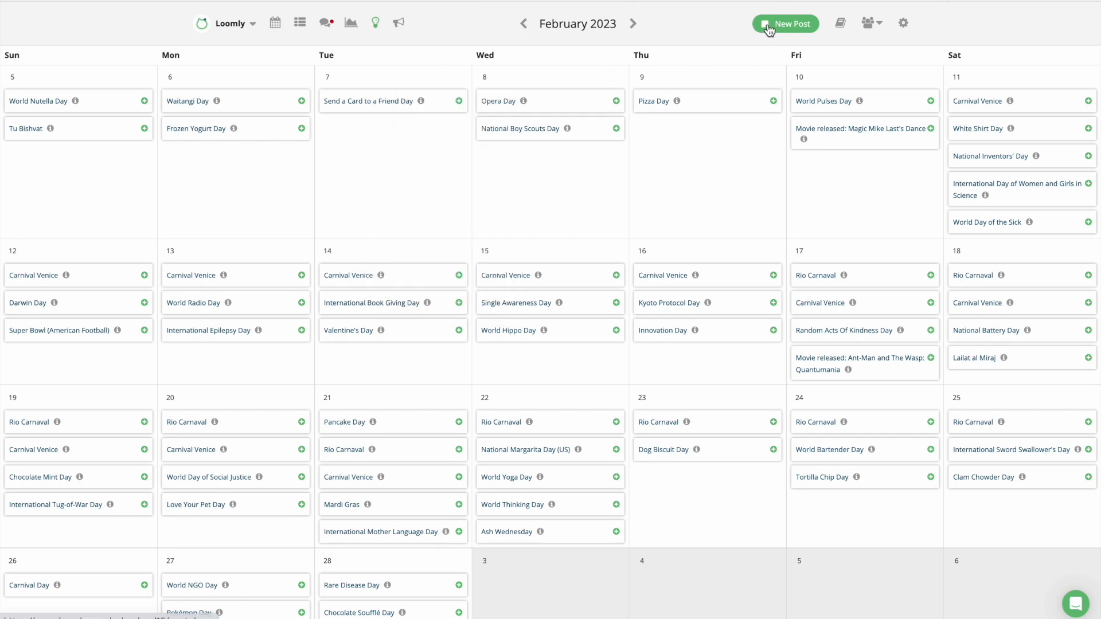
Step: Start building a new post and scroll through its suggested post ideas
left_click(785, 23)
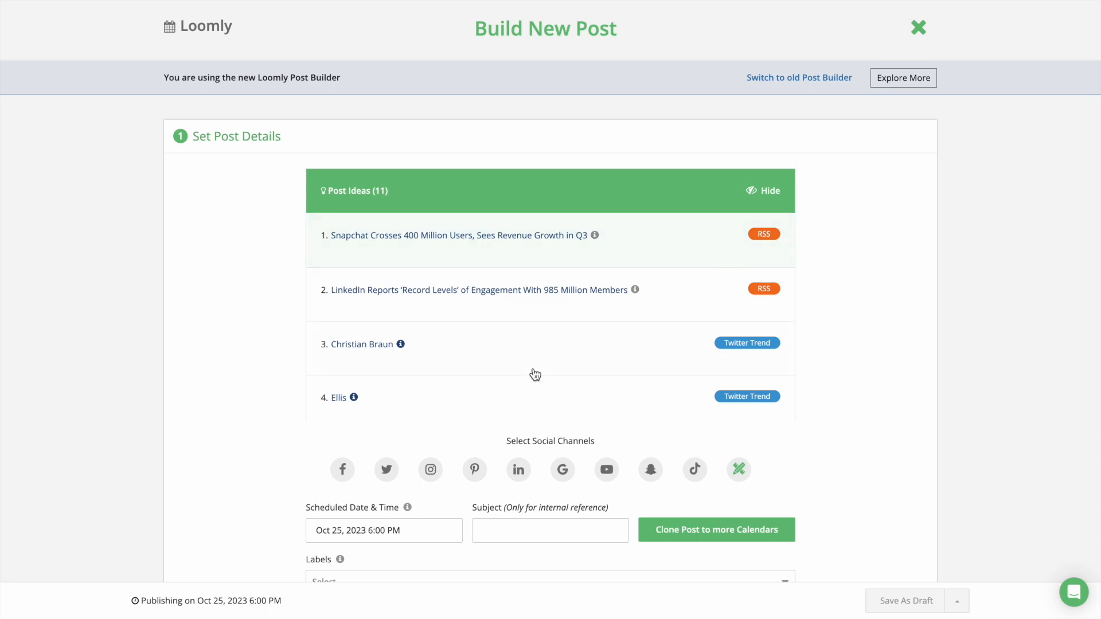
mouse_move(535, 413)
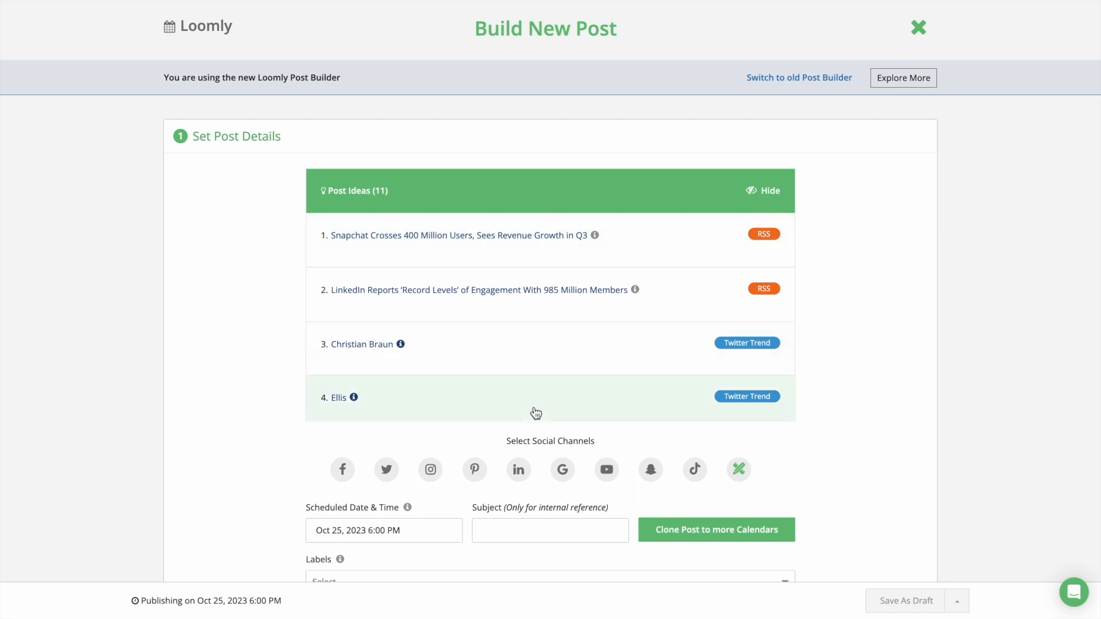
scroll("down", 3)
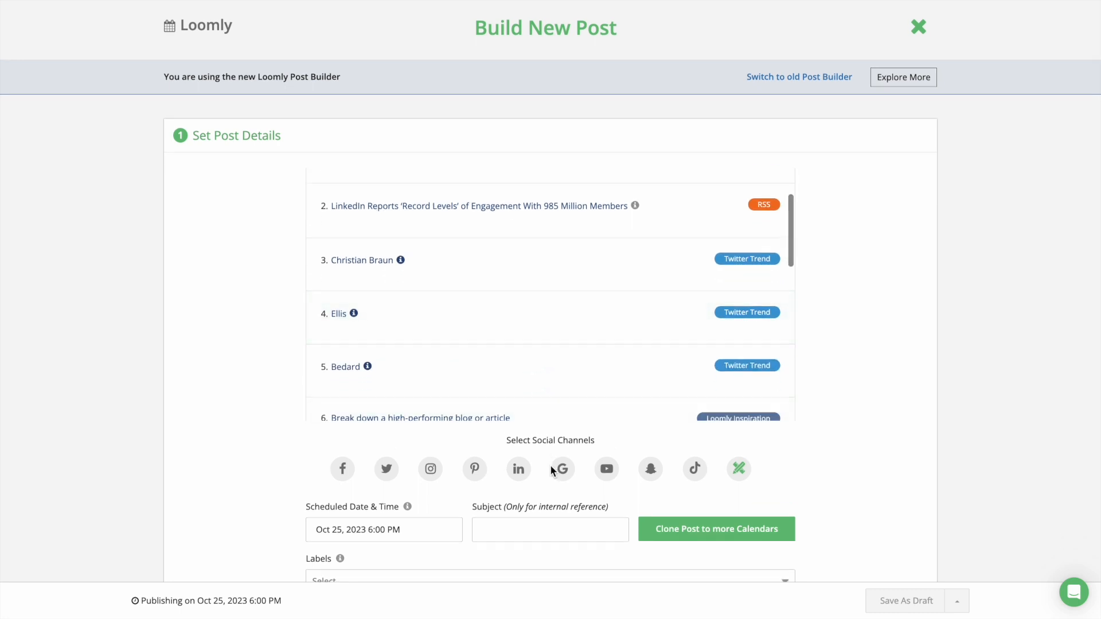
scroll("down", 3)
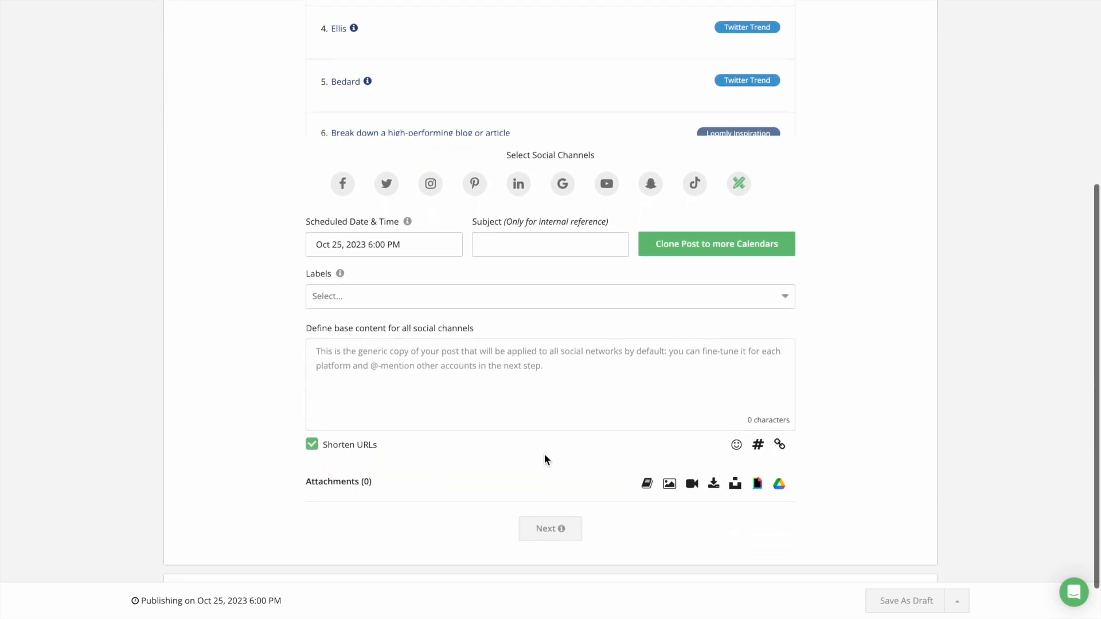
Step: Schedule the post for Thu, Oct 26, 2023 at 6:00 PM and review the six ideas
left_click(384, 244)
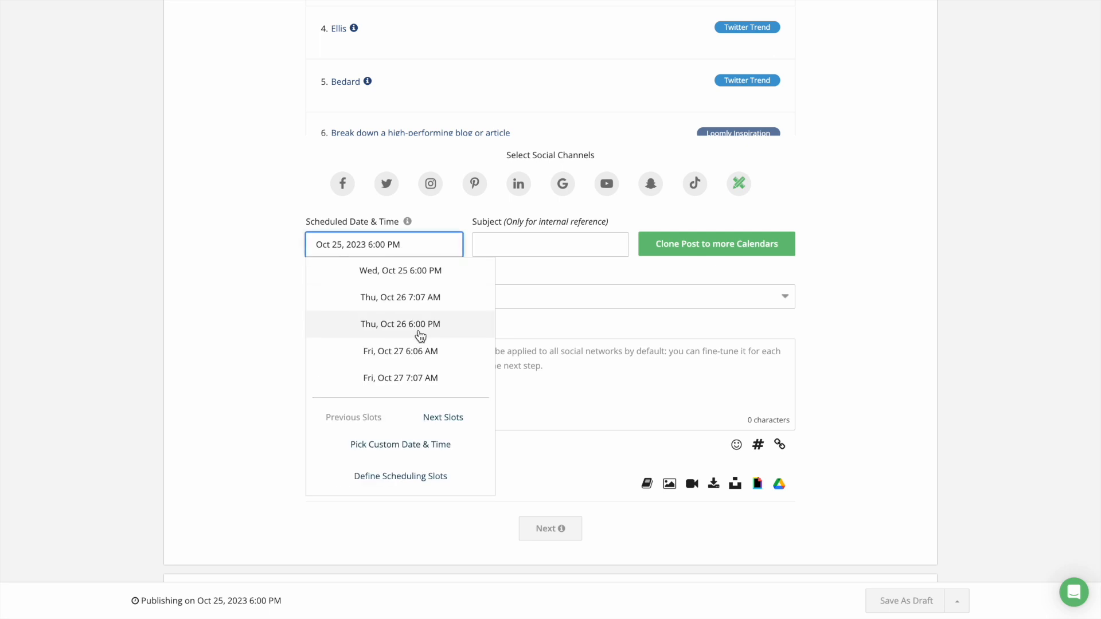
left_click(400, 323)
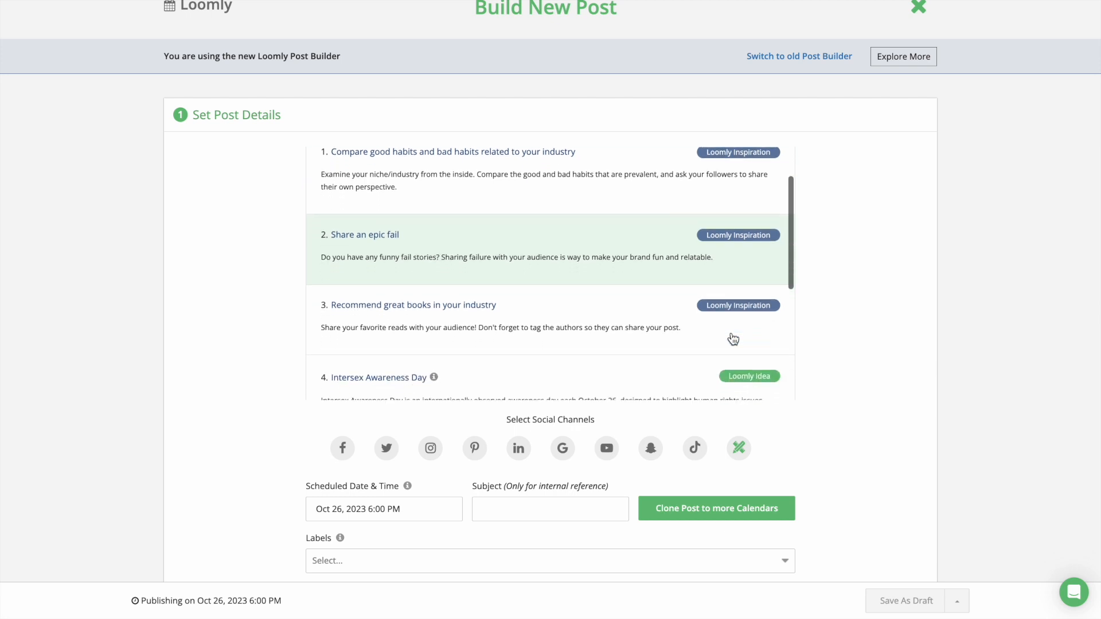
scroll("down", 3)
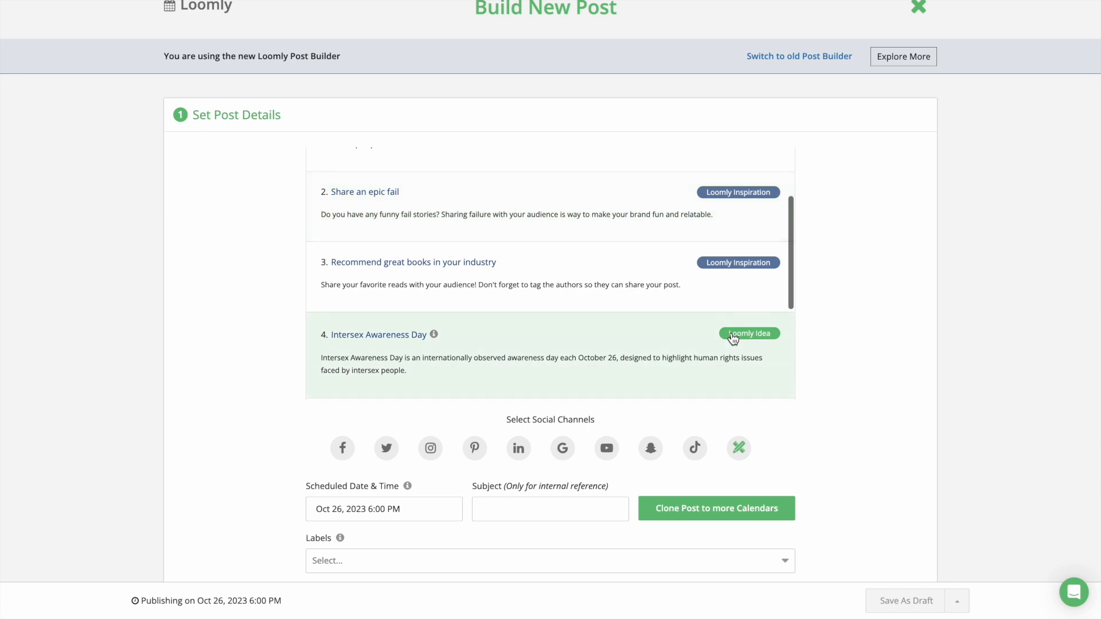
scroll("down", 3)
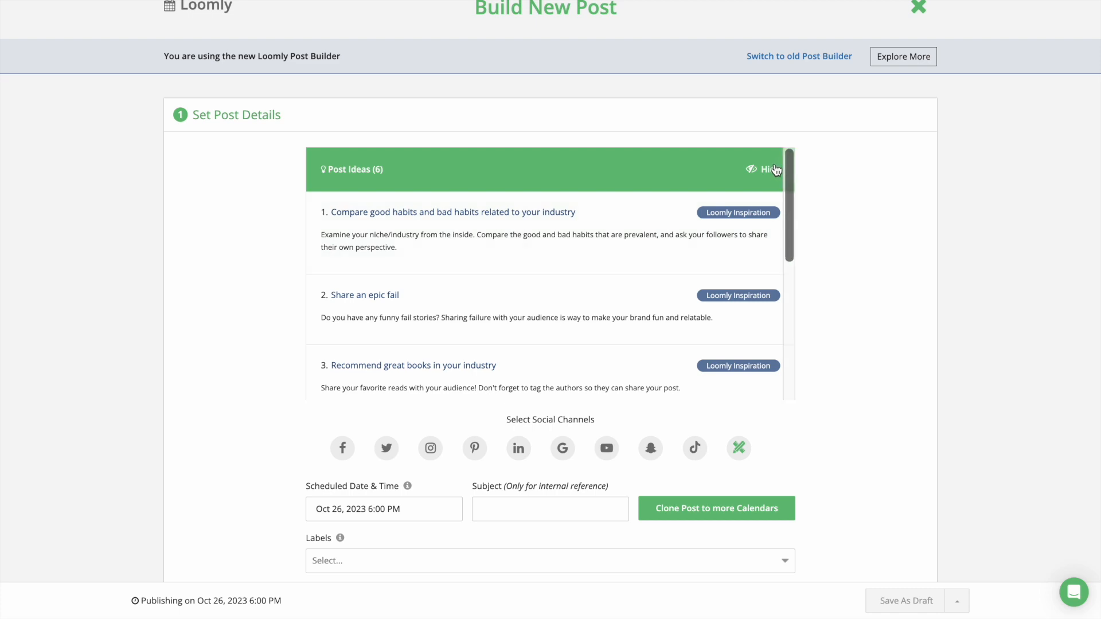
Step: Hide the post ideas and attach the Unsplash photo of a mushroom in grass
left_click(762, 169)
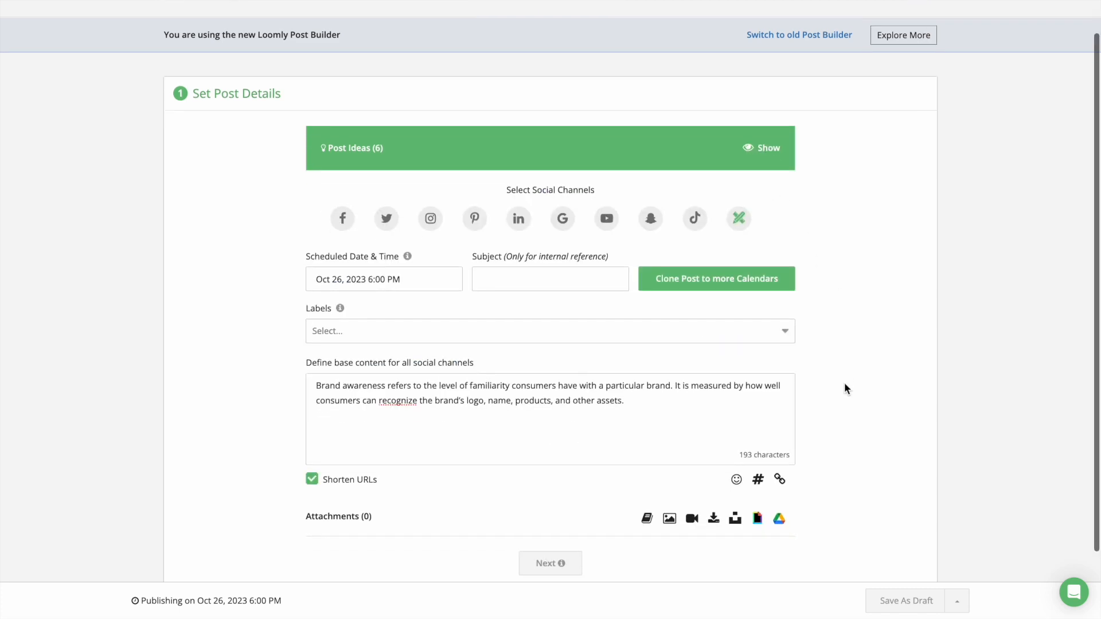
left_click(735, 518)
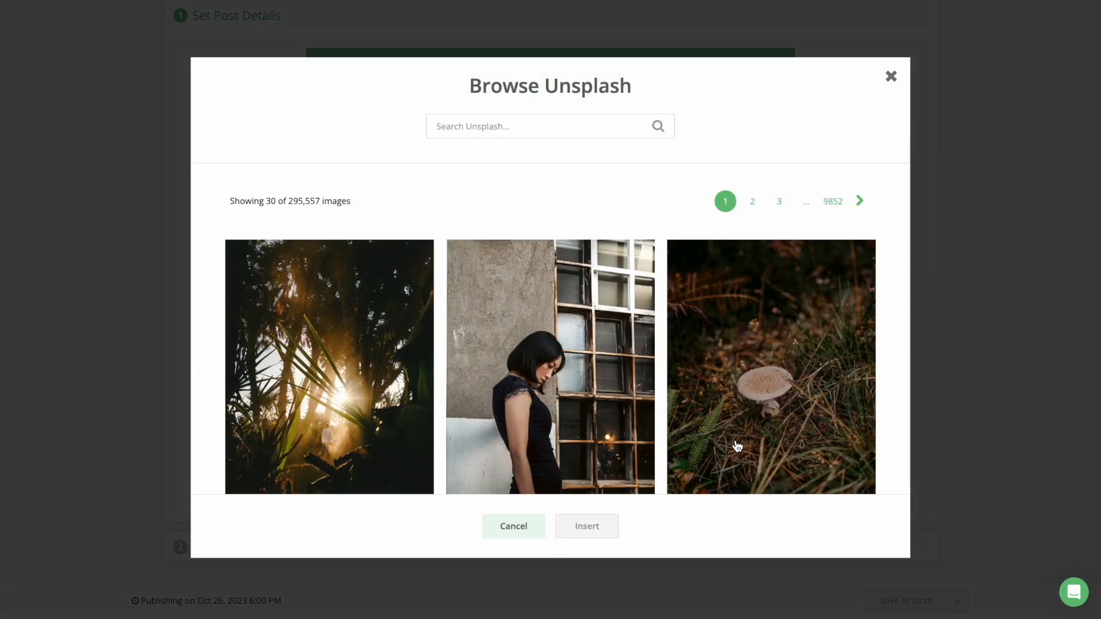
left_click(586, 526)
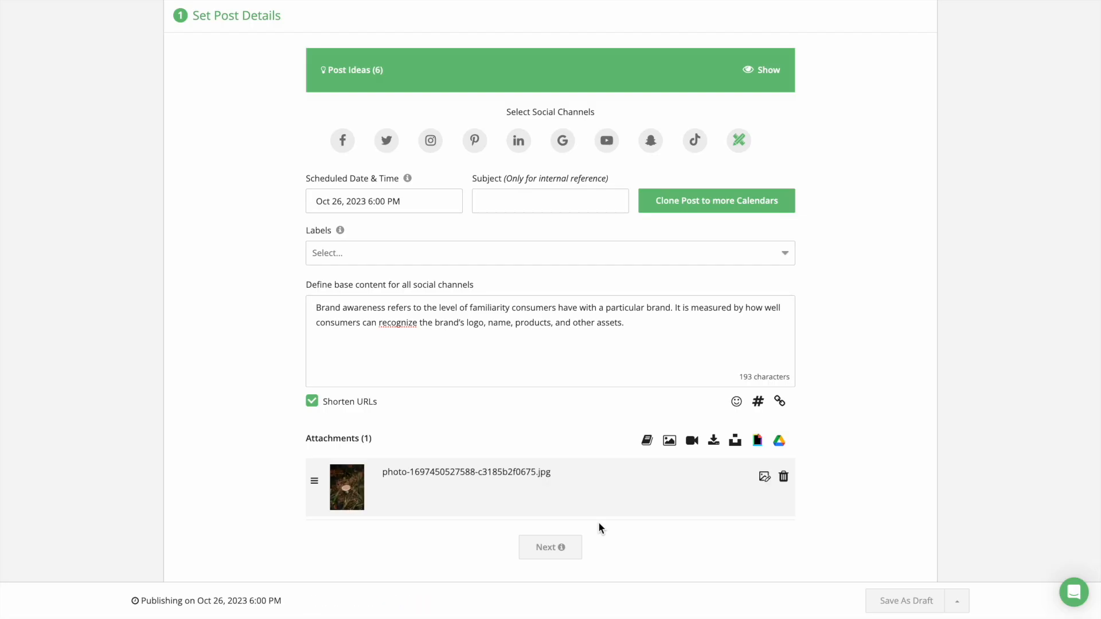
Step: Add #awareness from suggestions and a saved hashtag collection to the post copy
left_click(757, 401)
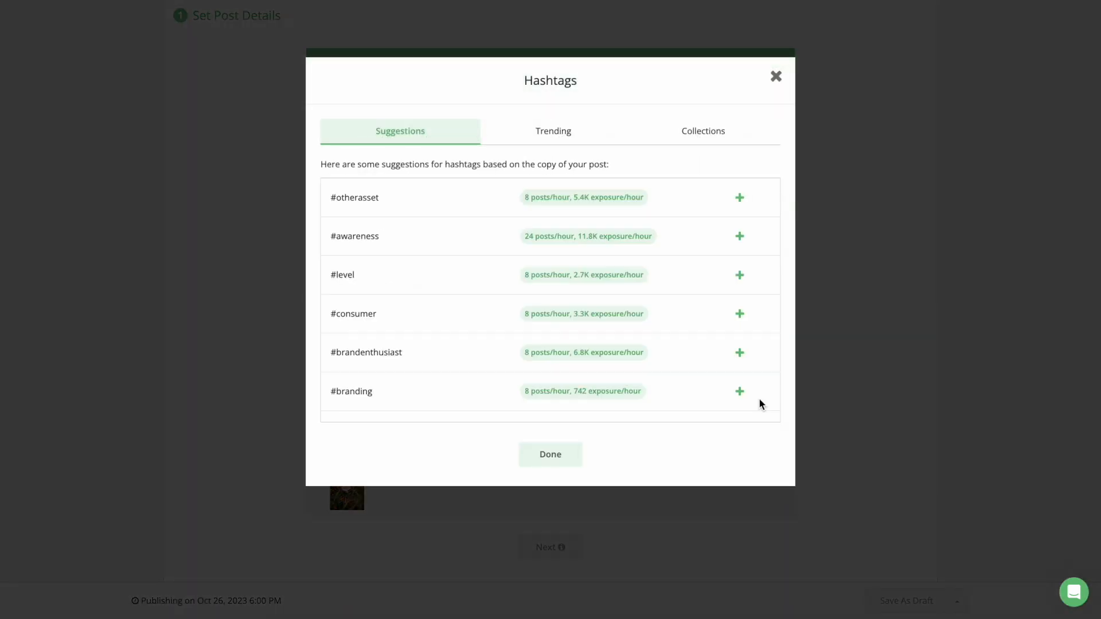
mouse_move(746, 246)
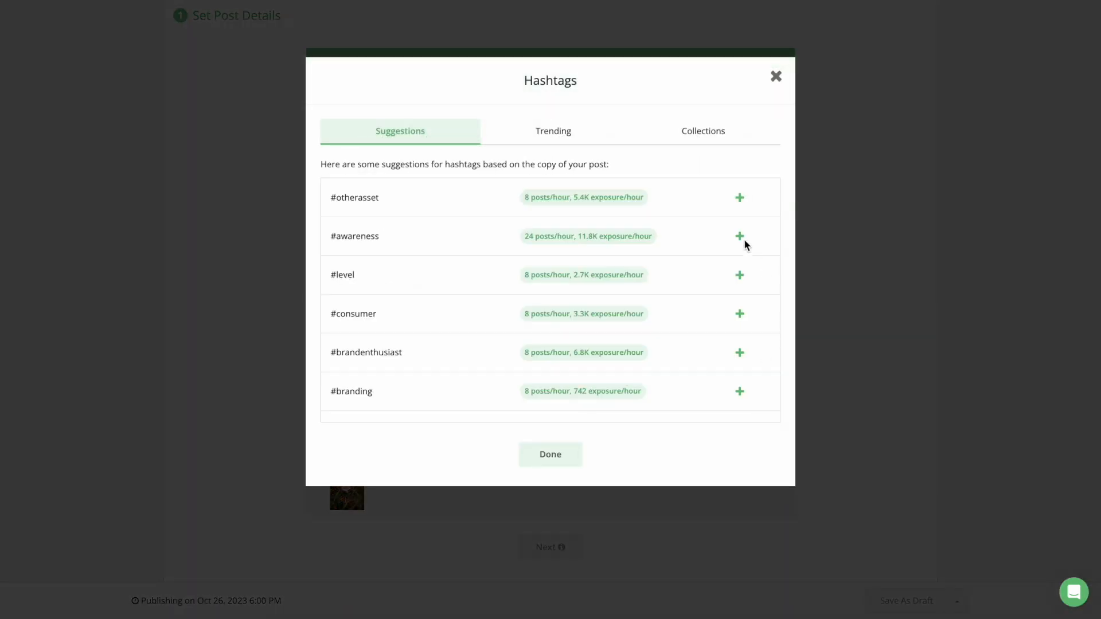
left_click(739, 235)
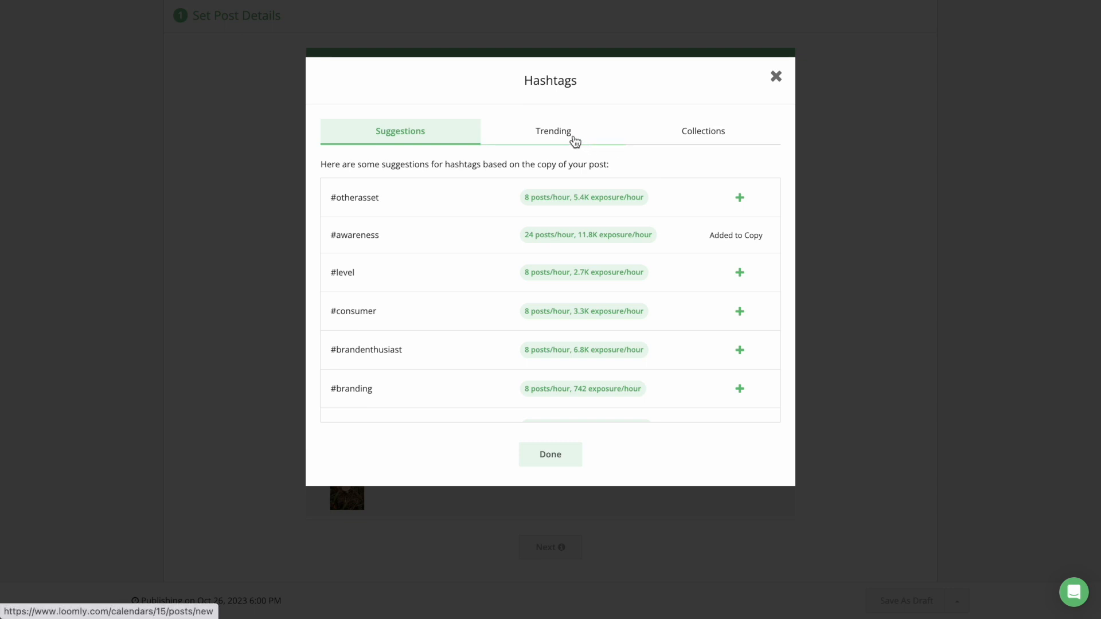
left_click(552, 131)
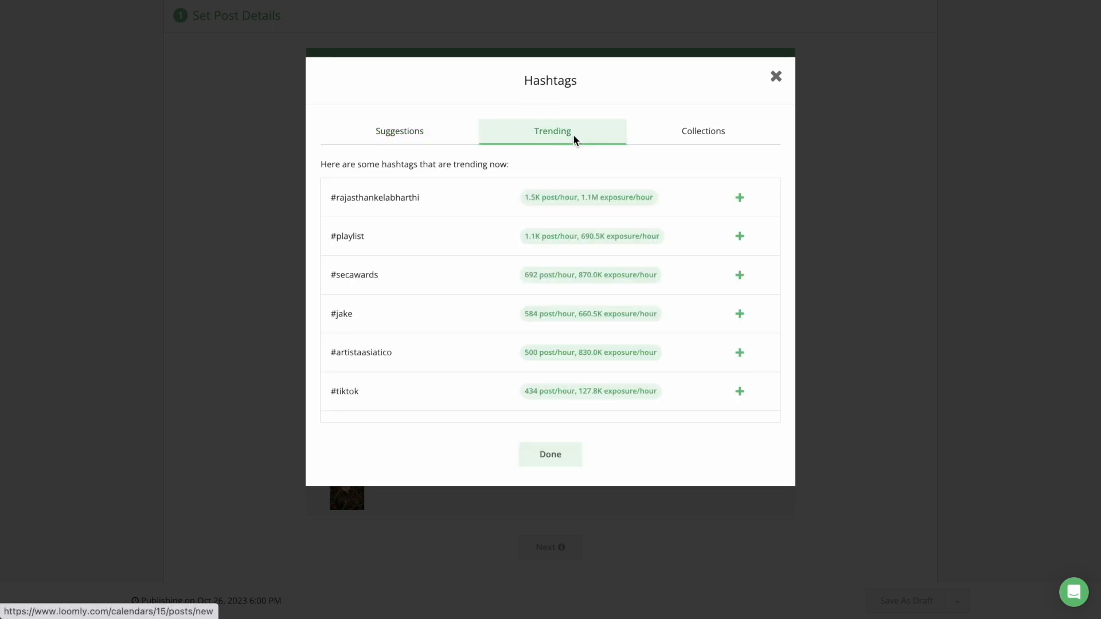
left_click(702, 131)
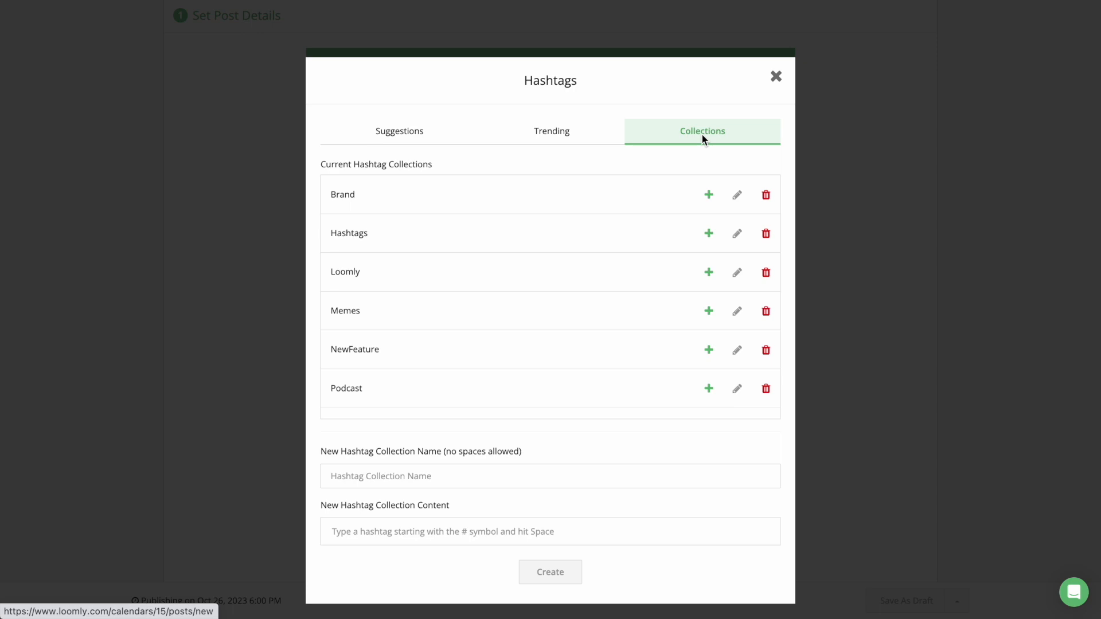
left_click(776, 76)
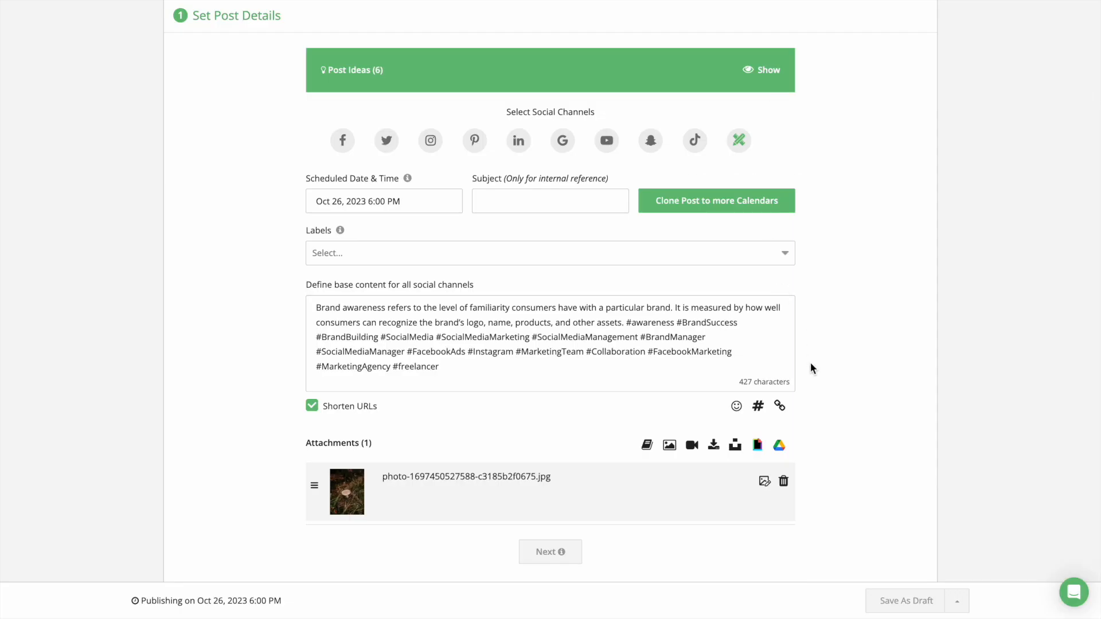
mouse_move(87, 294)
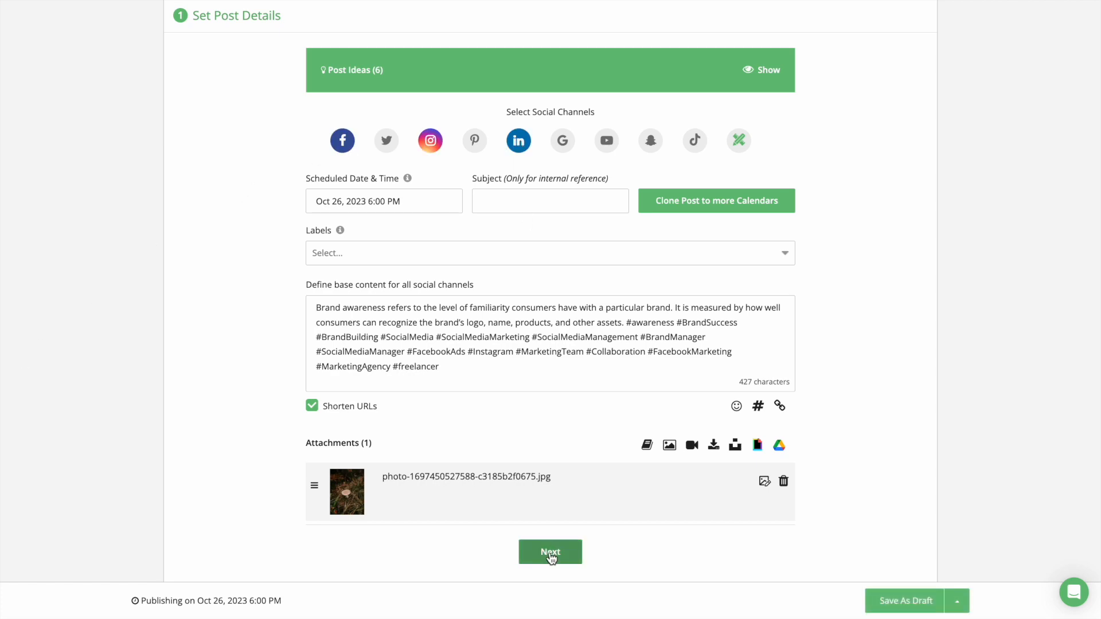
Step: Continue to per-channel fine-tuning and view Facebook audience targeting and post sponsoring settings
left_click(550, 551)
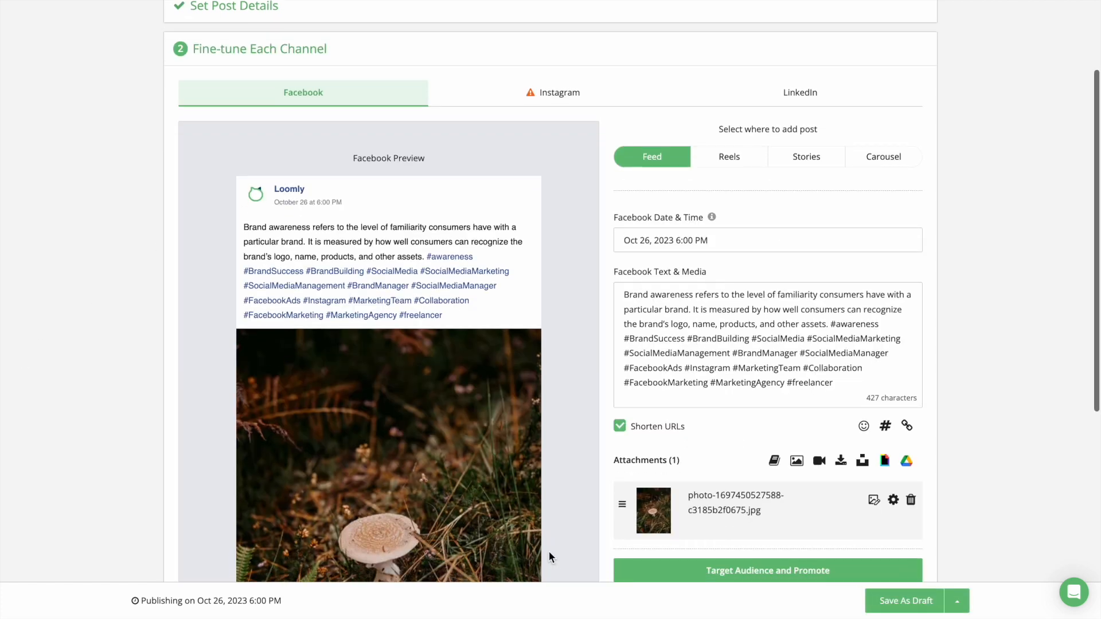
scroll("down", 3)
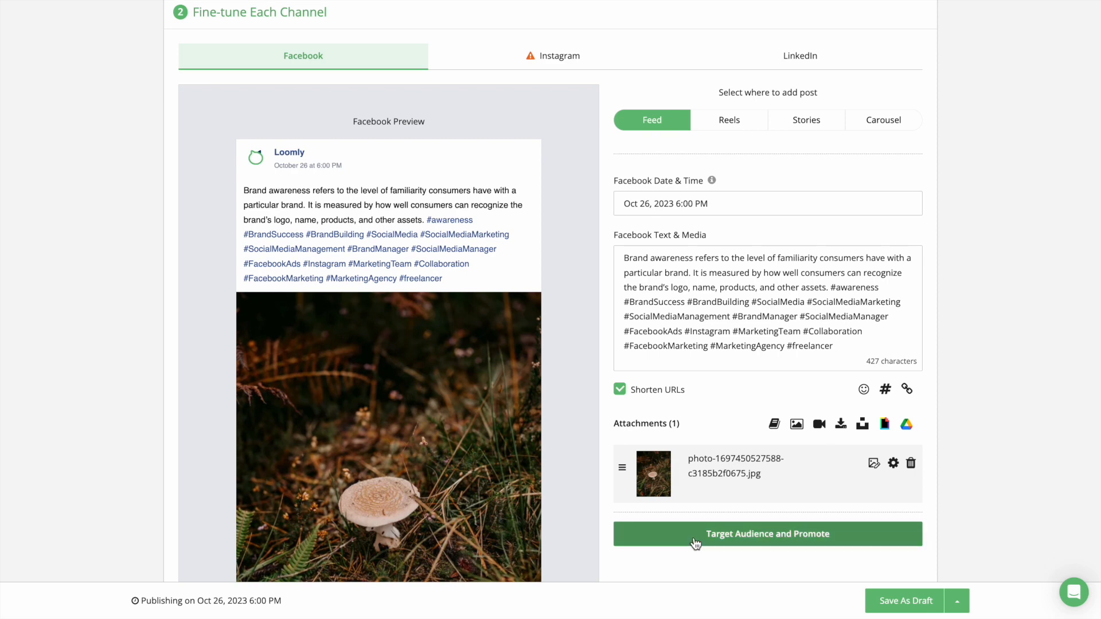
left_click(767, 534)
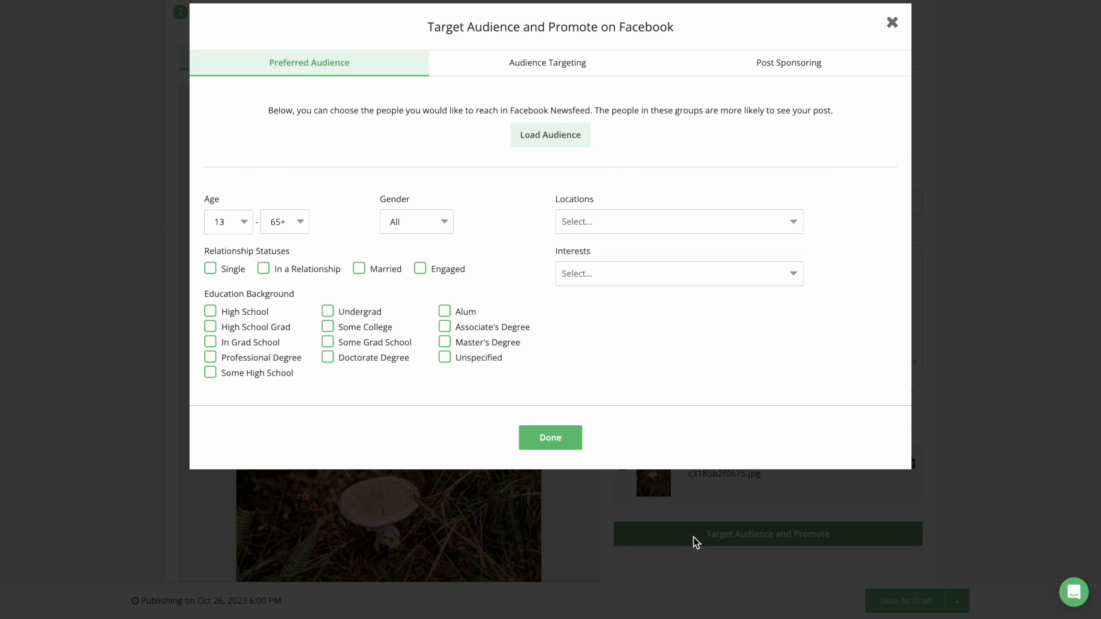
mouse_move(766, 86)
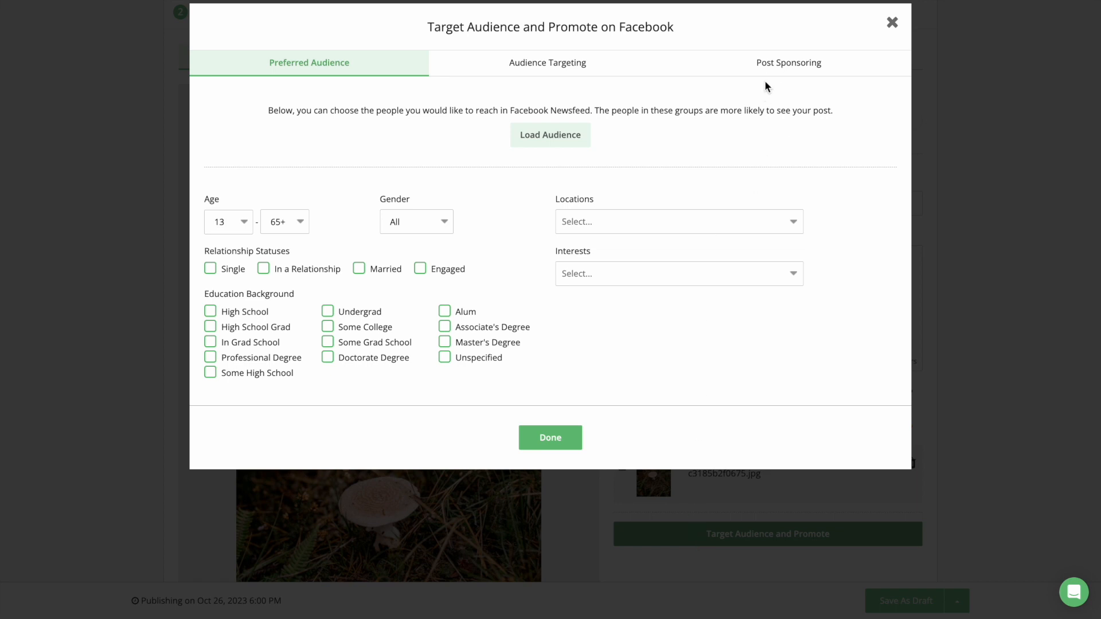
left_click(788, 62)
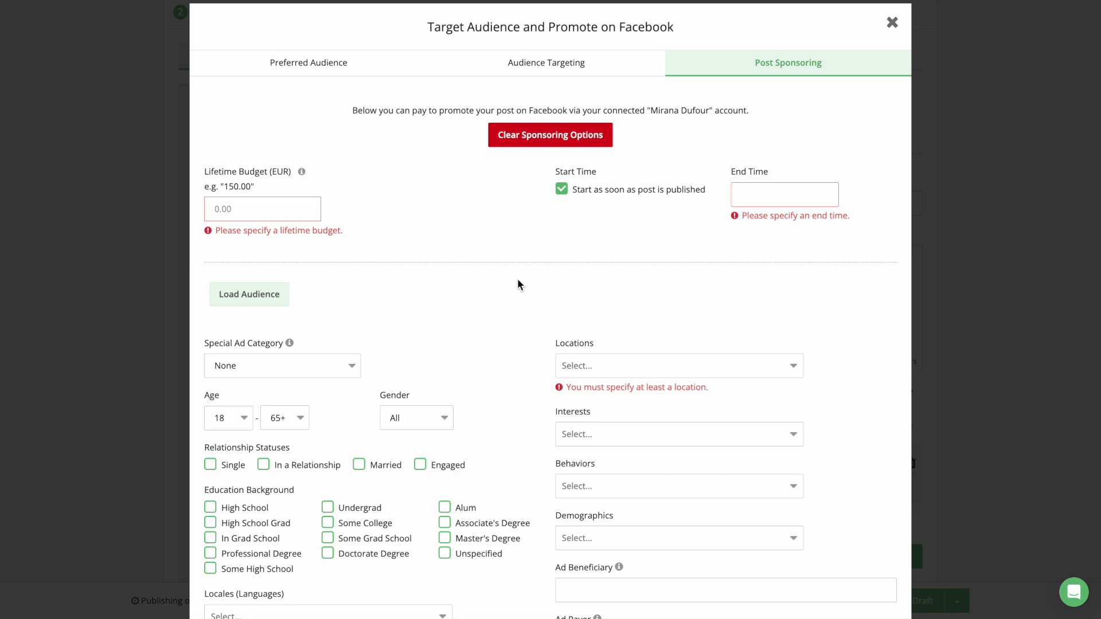
left_click(550, 134)
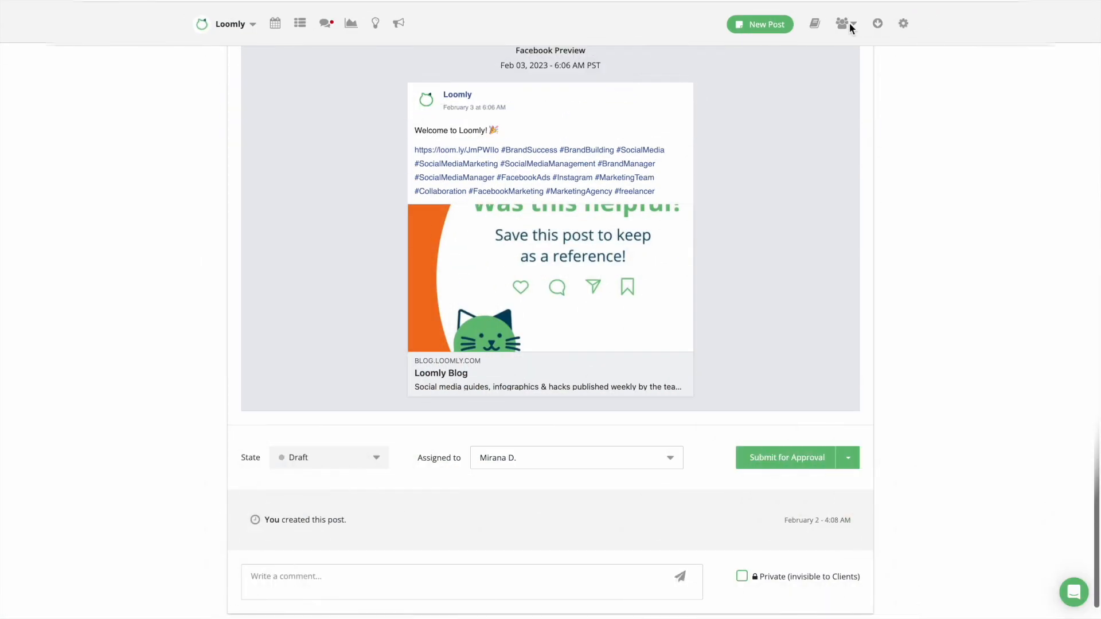
left_click(843, 22)
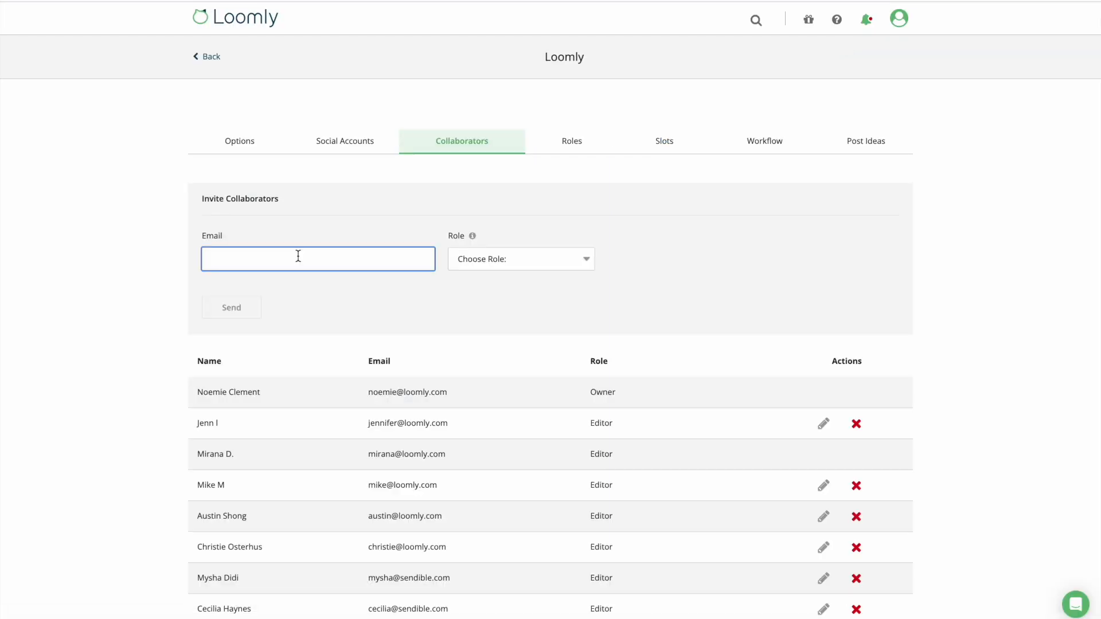
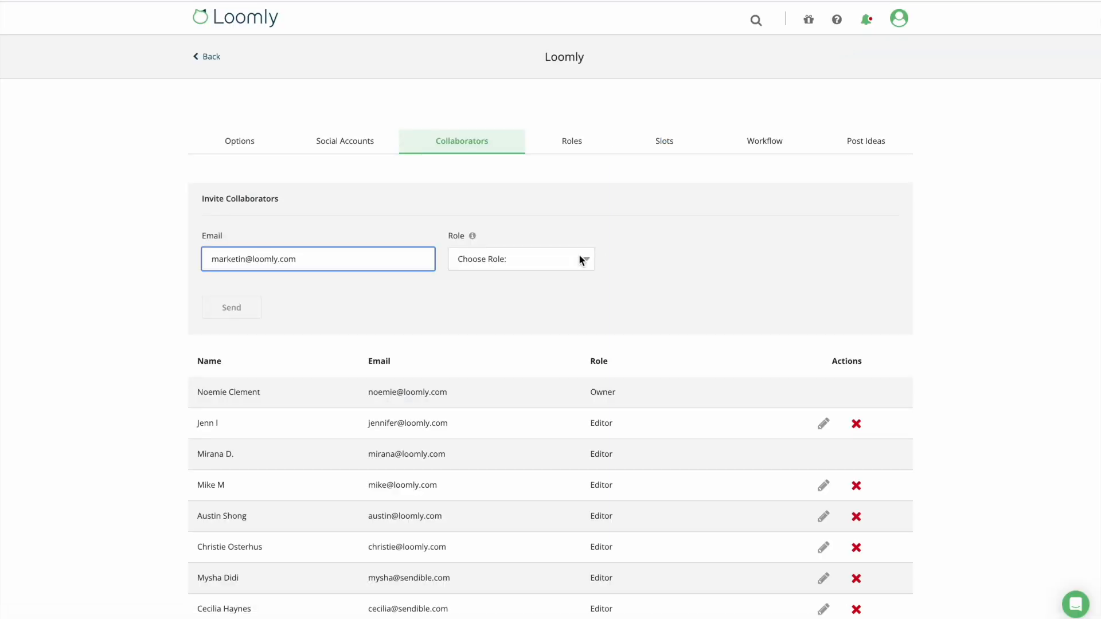
left_click(231, 307)
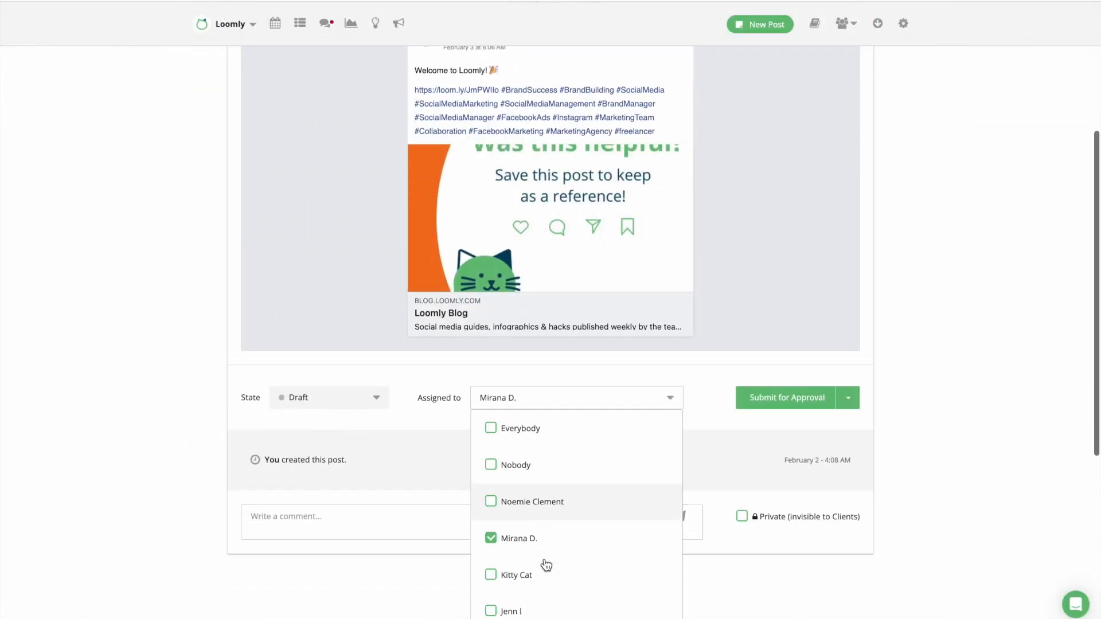
left_click(516, 574)
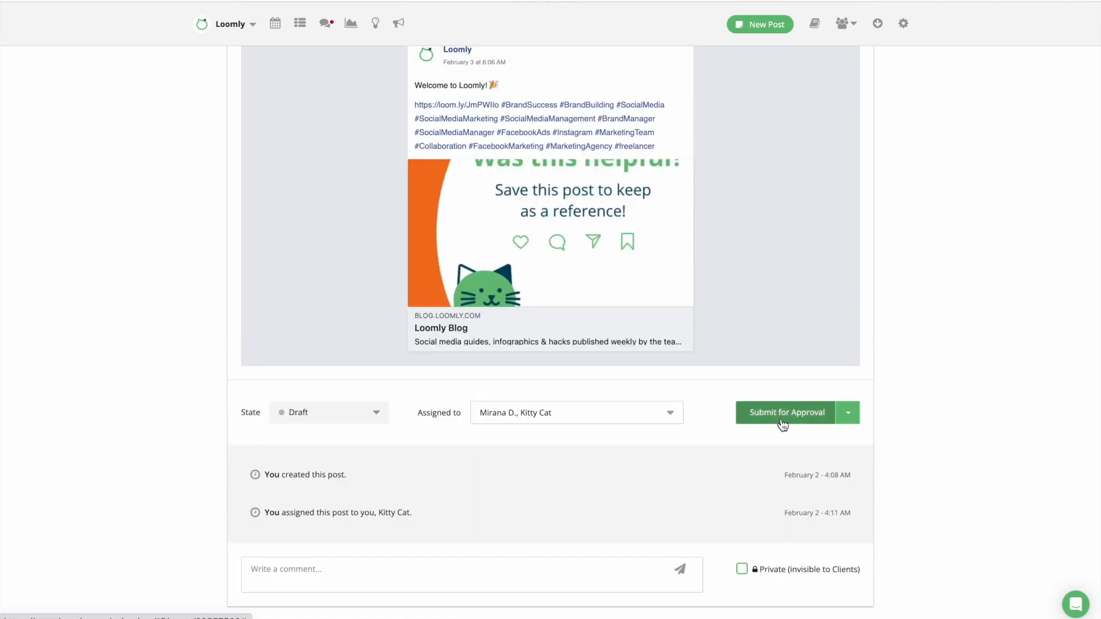
left_click(785, 412)
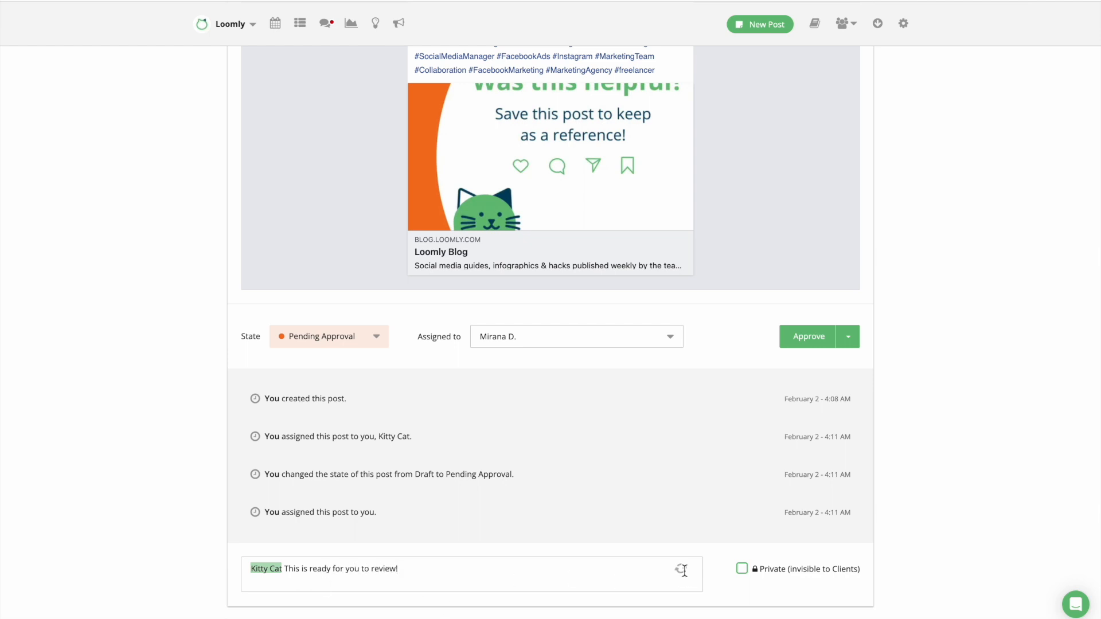
left_click(681, 569)
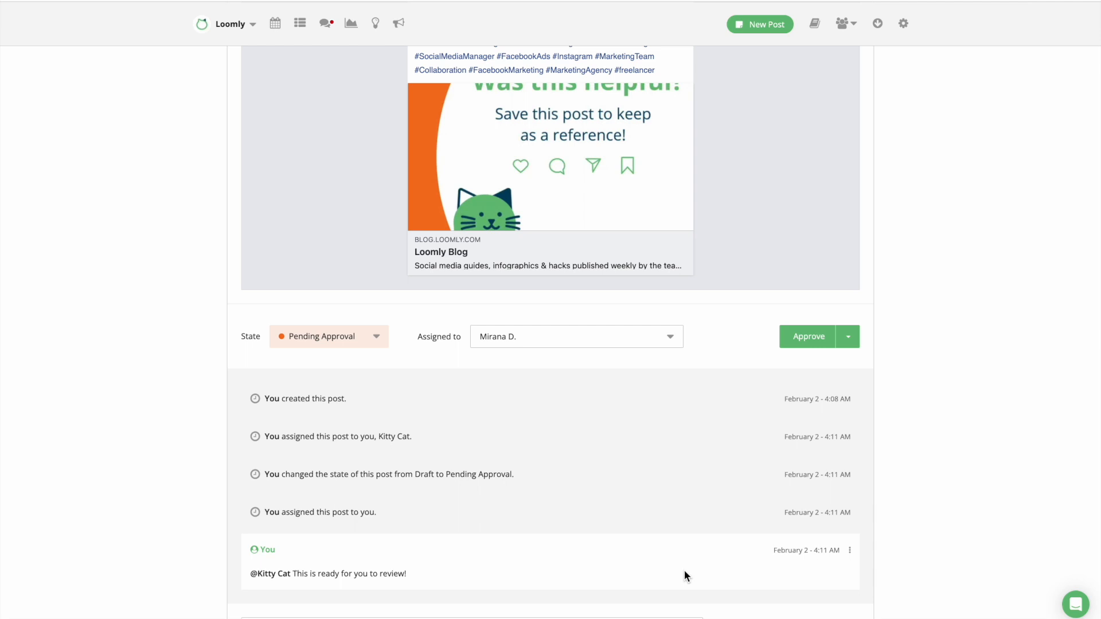
mouse_move(856, 69)
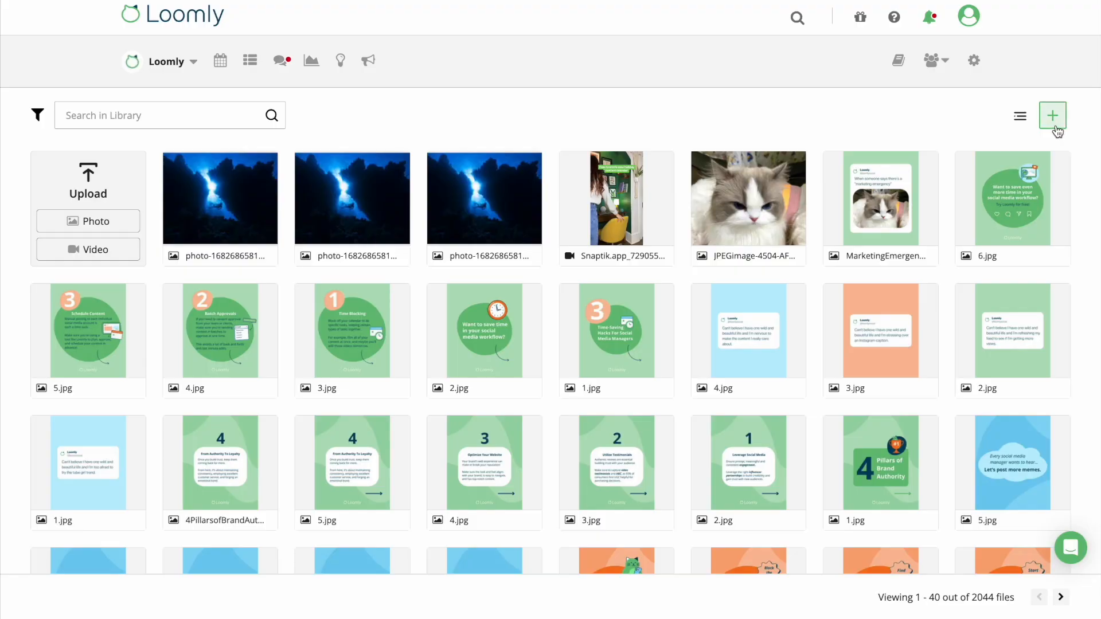
Step: Browse Library asset options, reply with a greeting in Instagram Messages, then view Analytics
left_click(1051, 116)
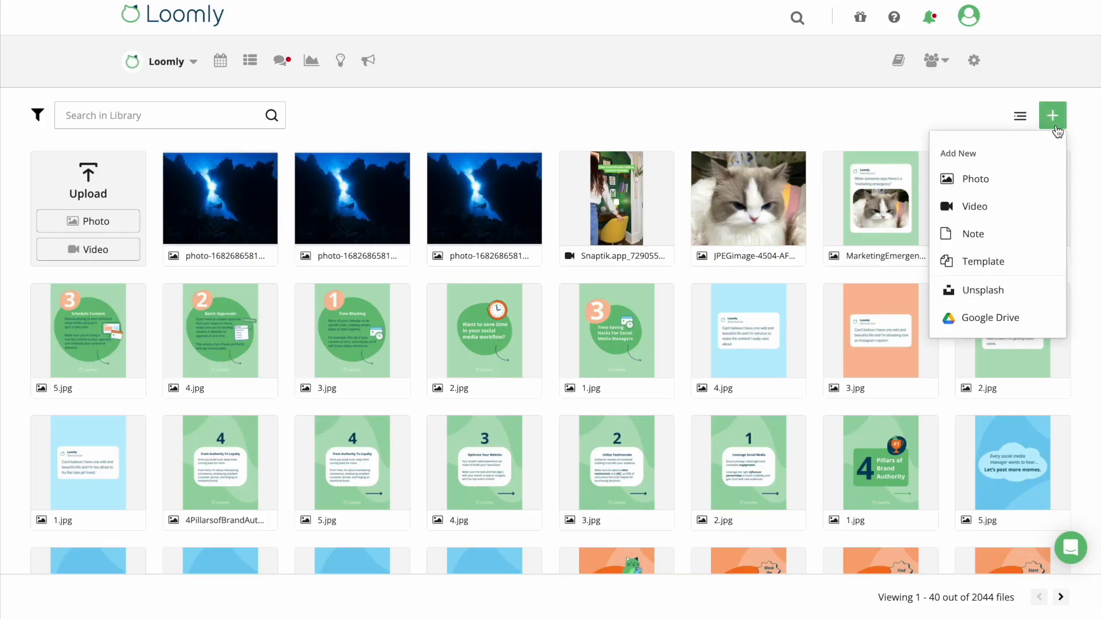
mouse_move(985, 118)
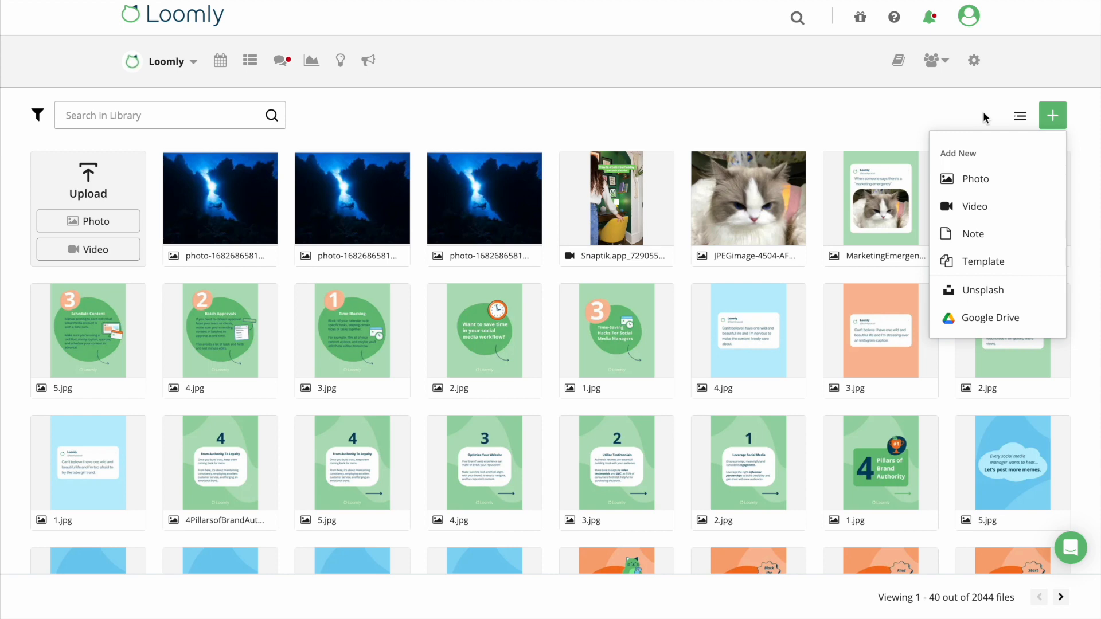
left_click(1060, 165)
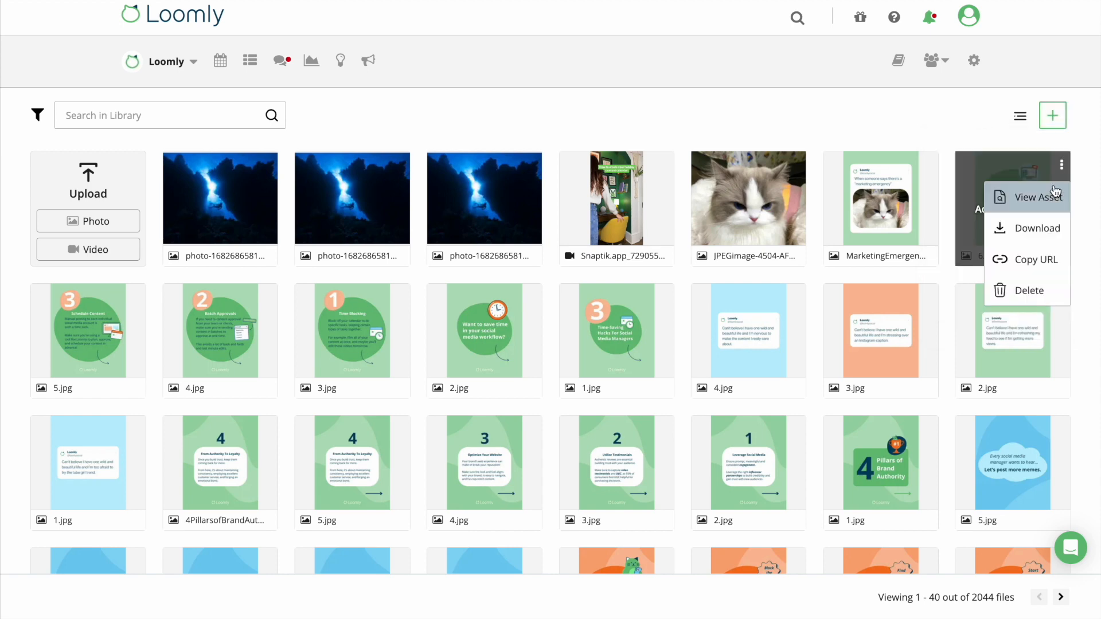
left_click(1035, 196)
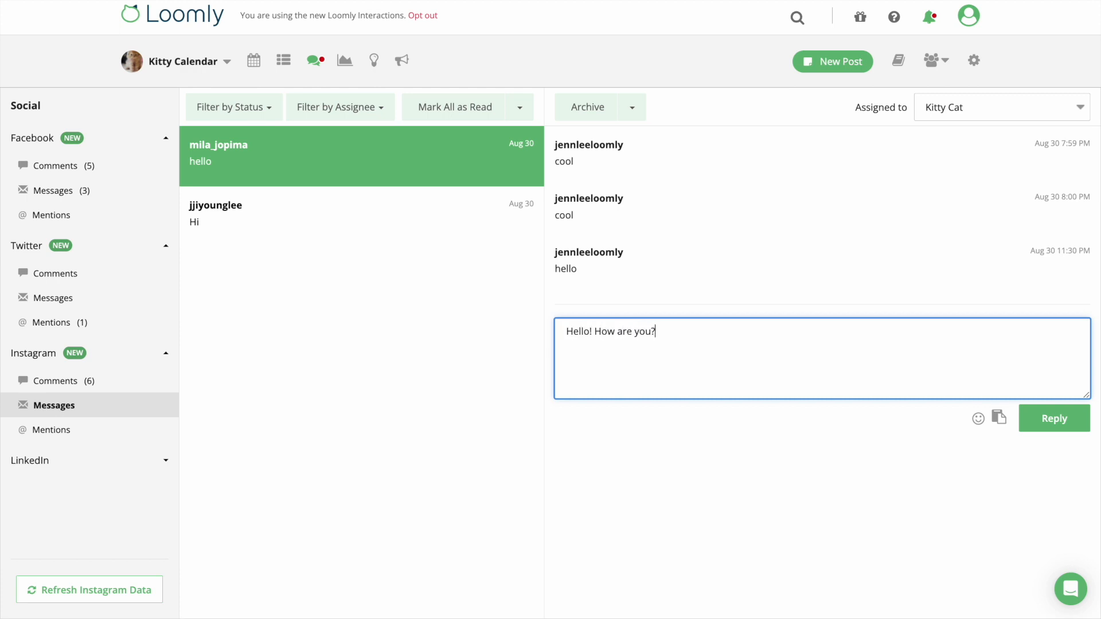
left_click(1053, 418)
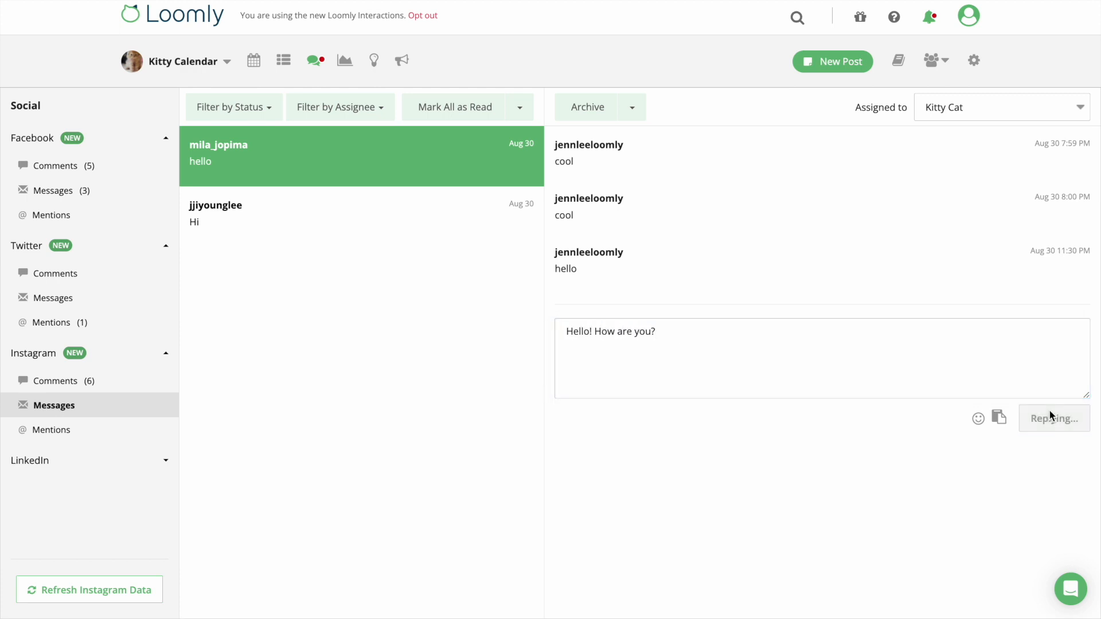
left_click(351, 57)
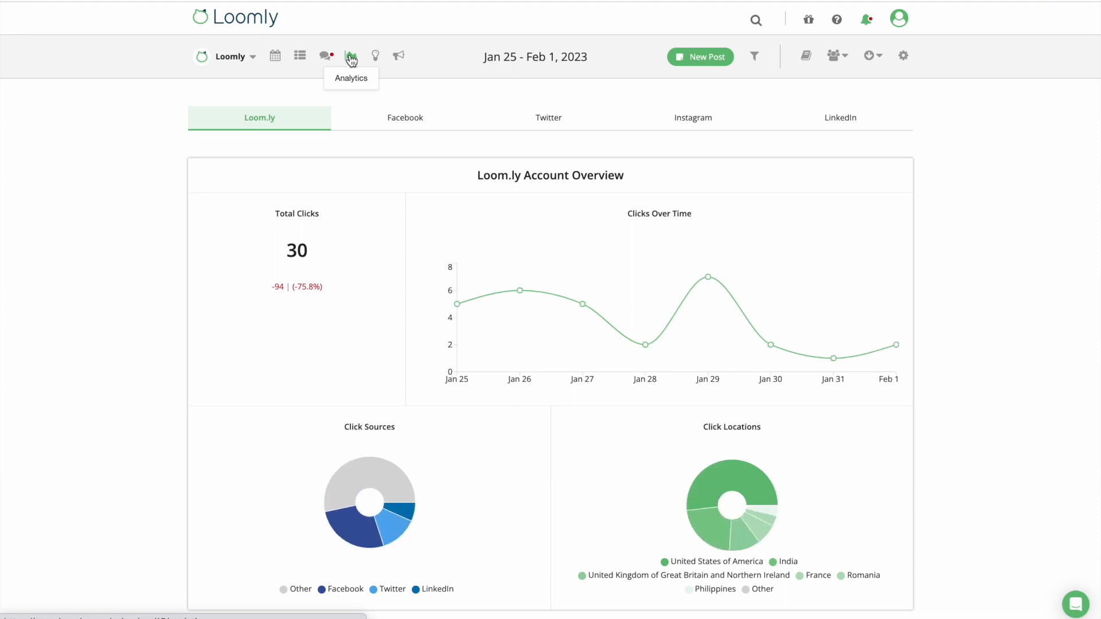
mouse_move(409, 123)
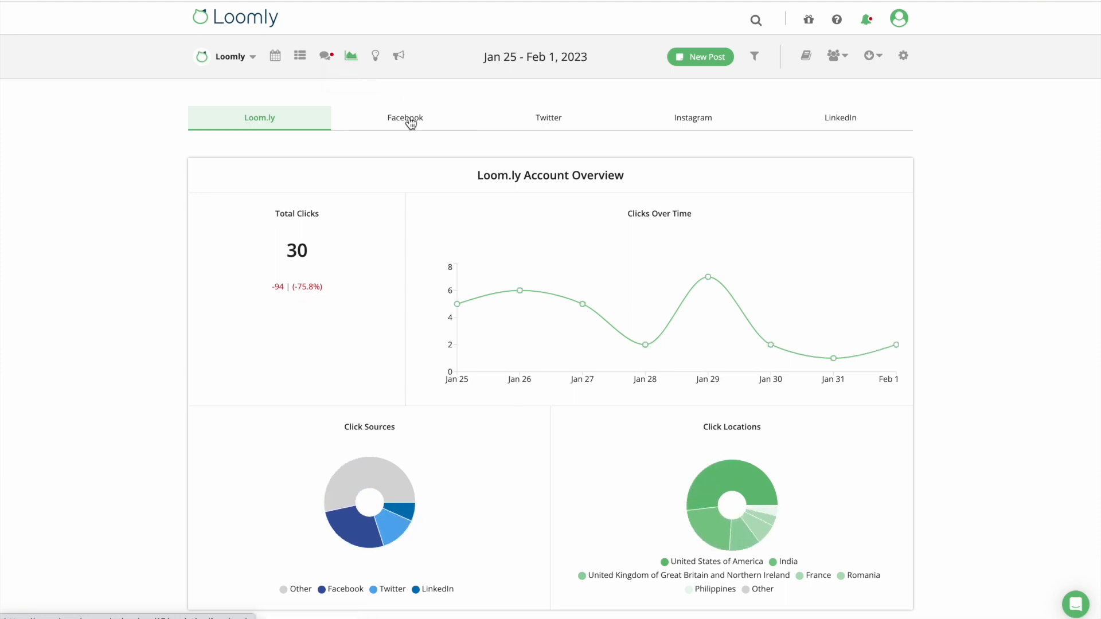
Step: Switch Analytics to Facebook and scroll through reach, likes and audience breakdowns
left_click(404, 116)
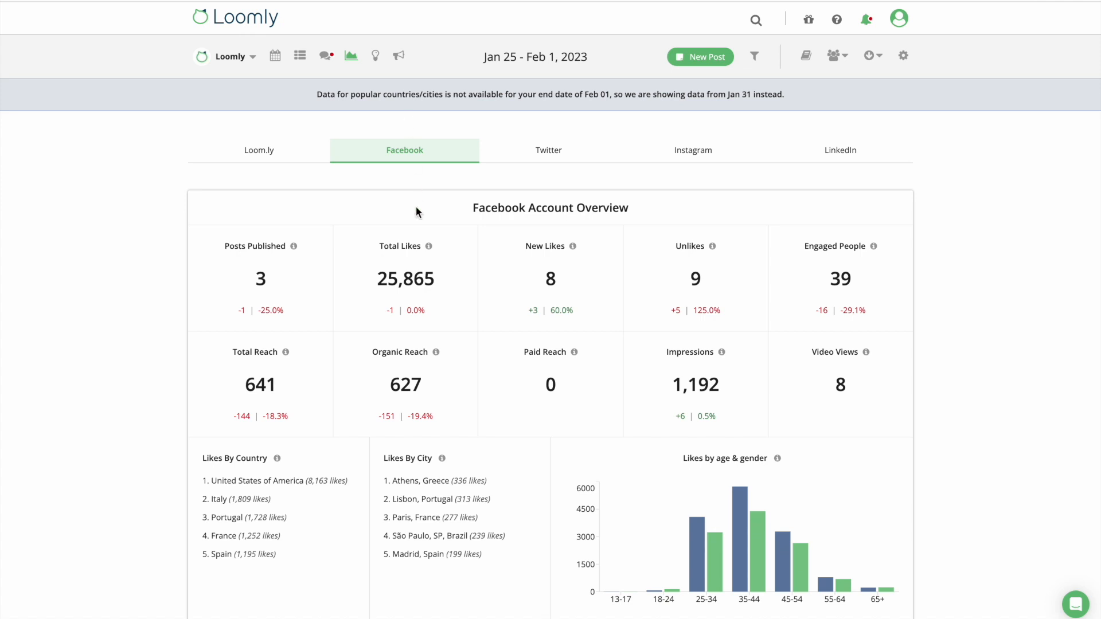
scroll("down", 3)
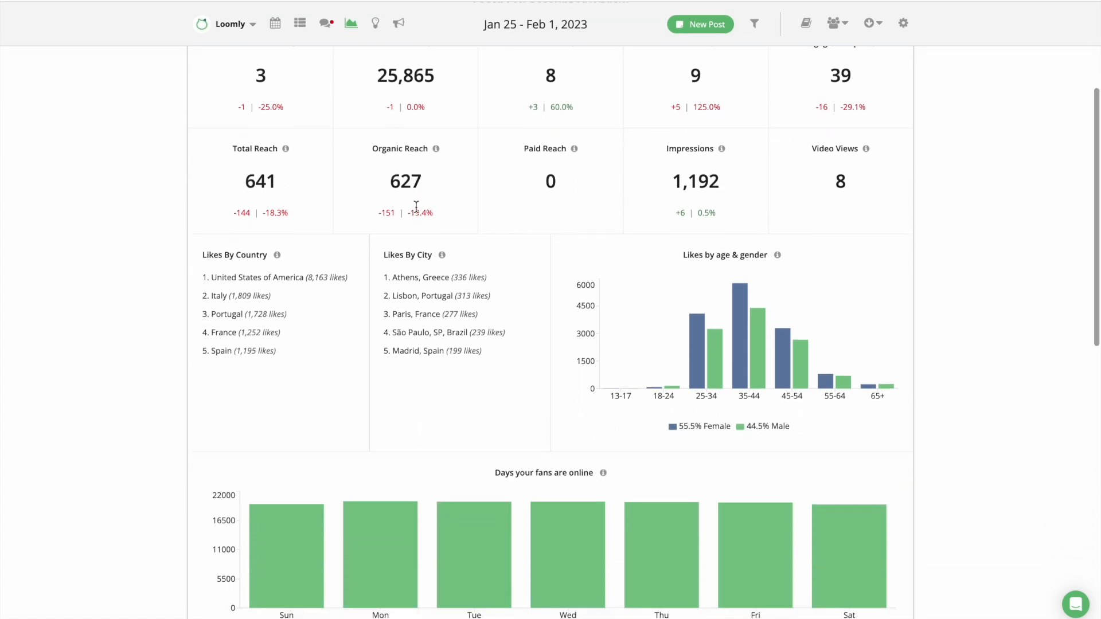
scroll("down", 3)
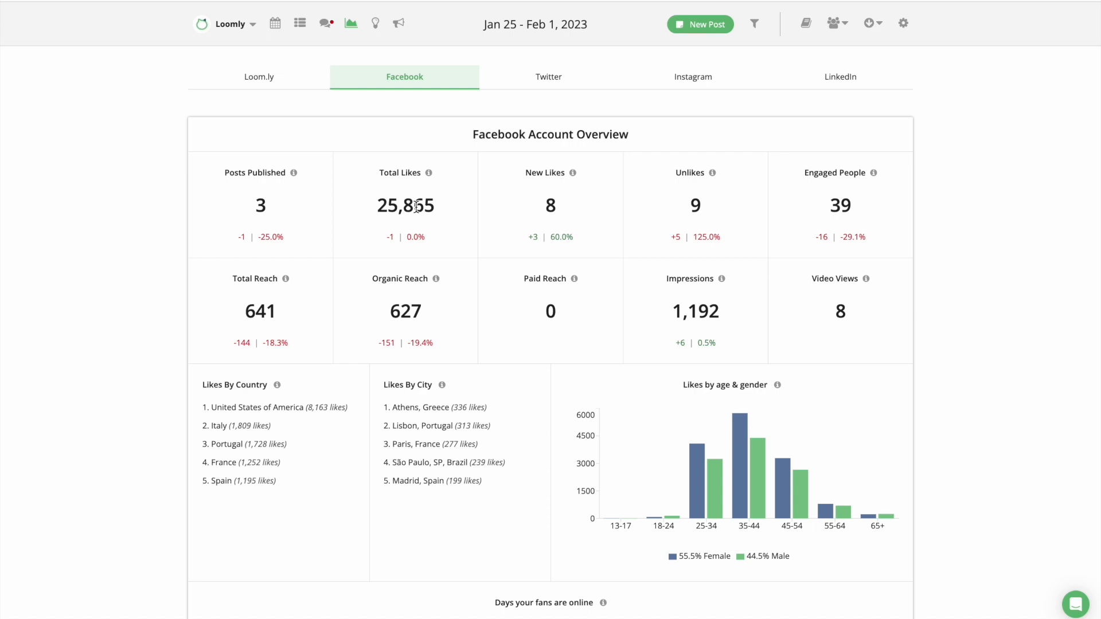
Step: Check the Export Analytics and Schedule PDF Reports windows, then go from pricing to the Loomly homepage
left_click(870, 23)
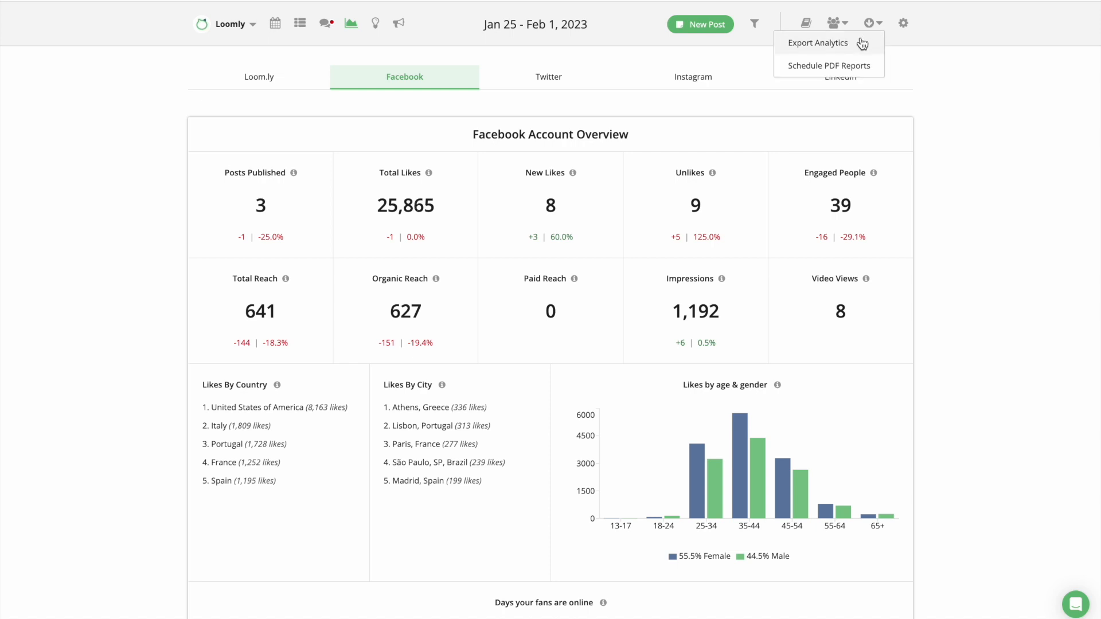
left_click(817, 43)
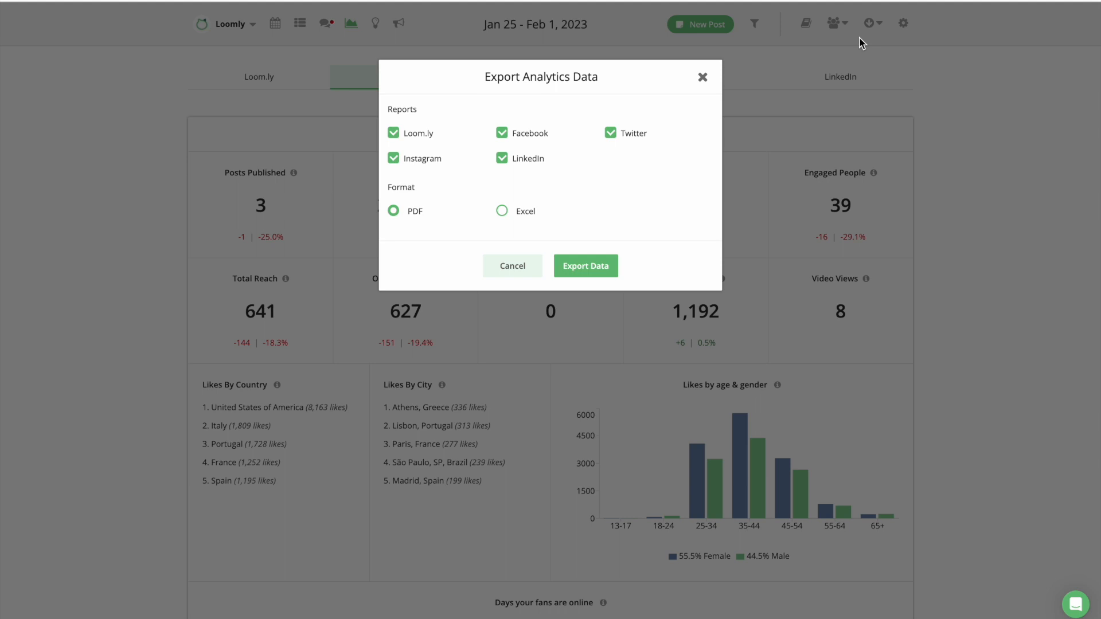
mouse_move(708, 80)
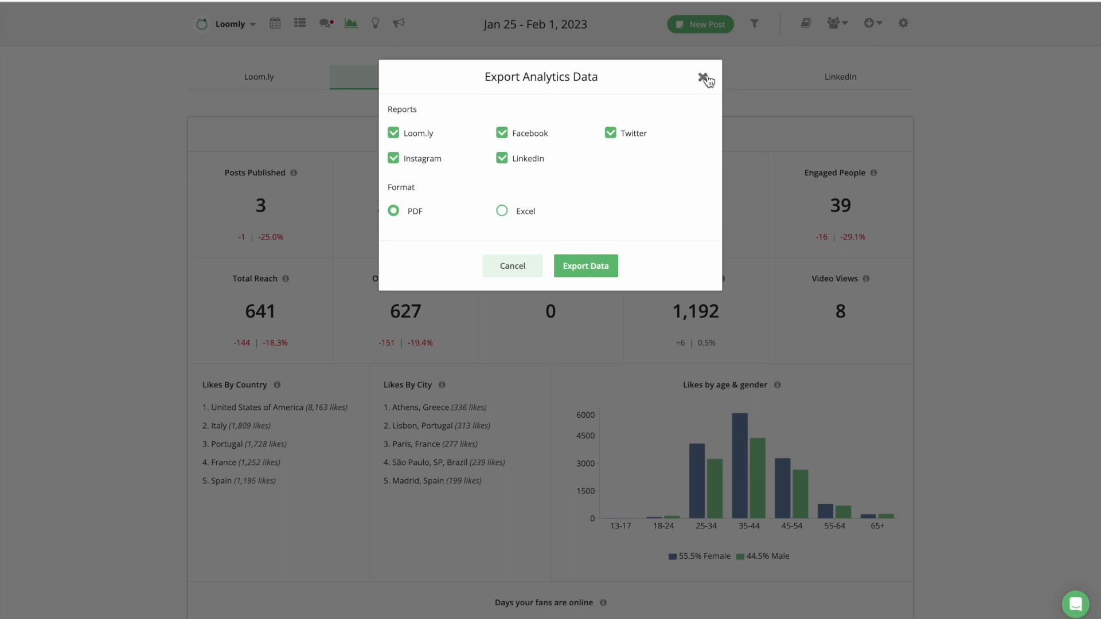
left_click(869, 23)
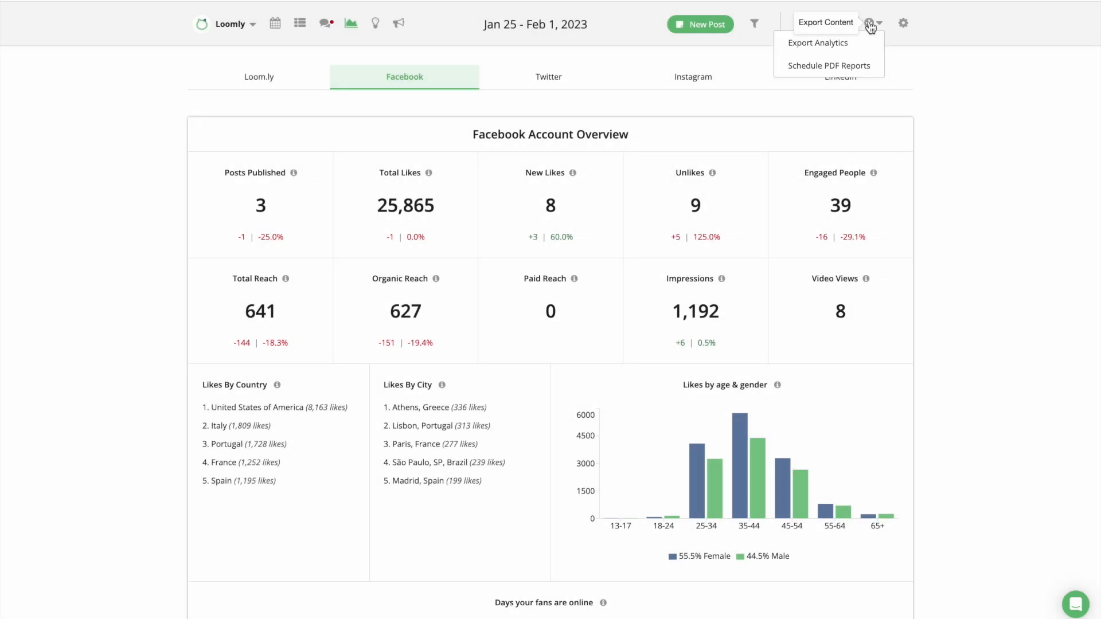
left_click(829, 66)
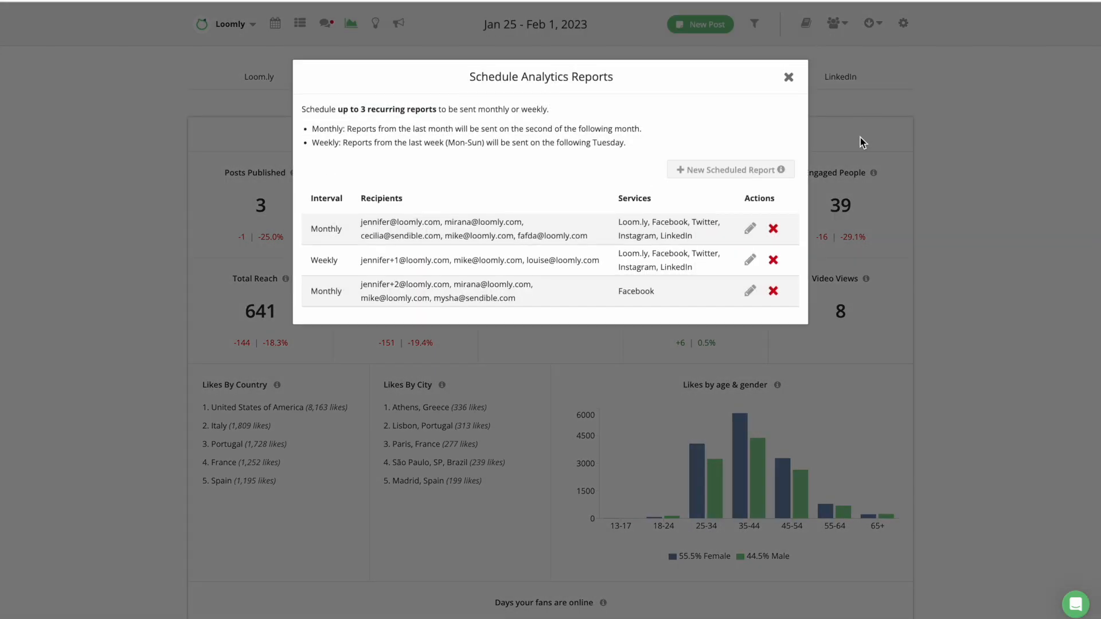
mouse_move(833, 166)
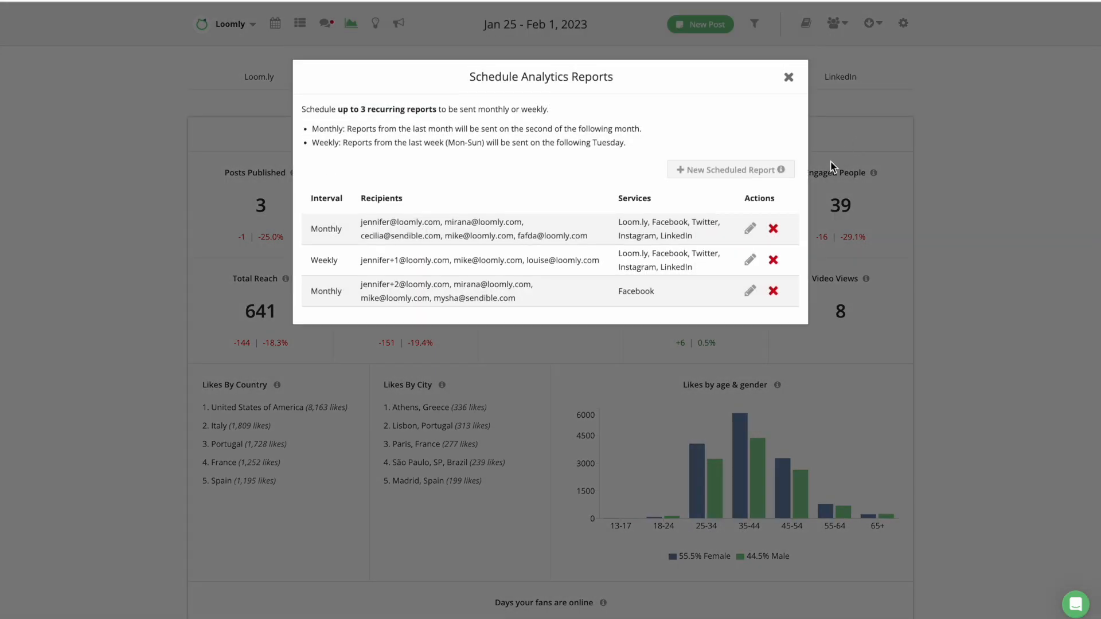
mouse_move(787, 78)
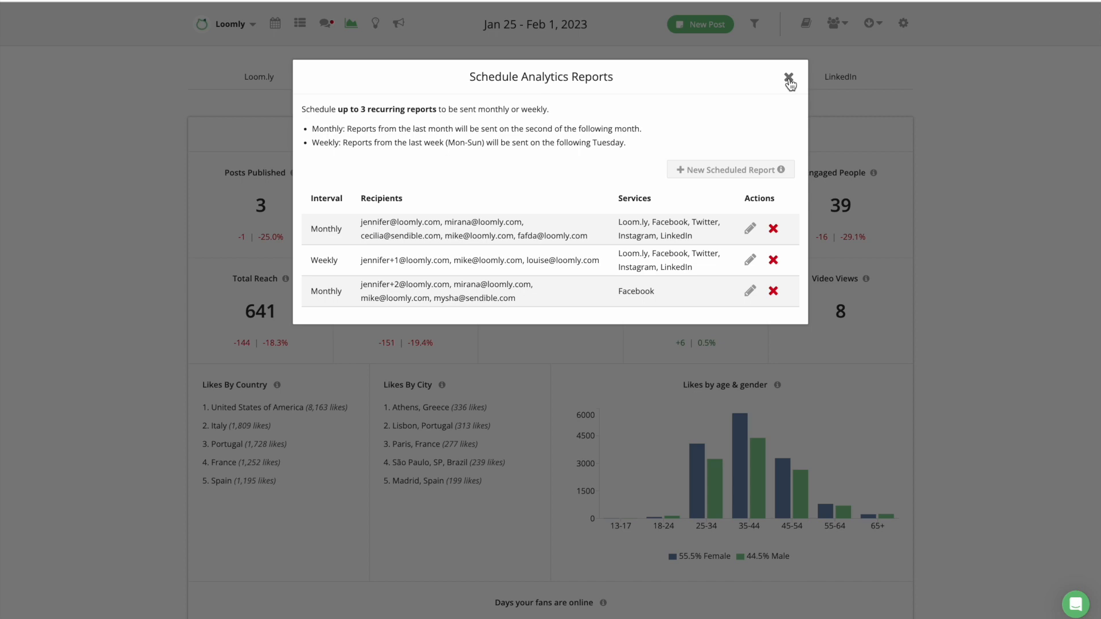
left_click(787, 76)
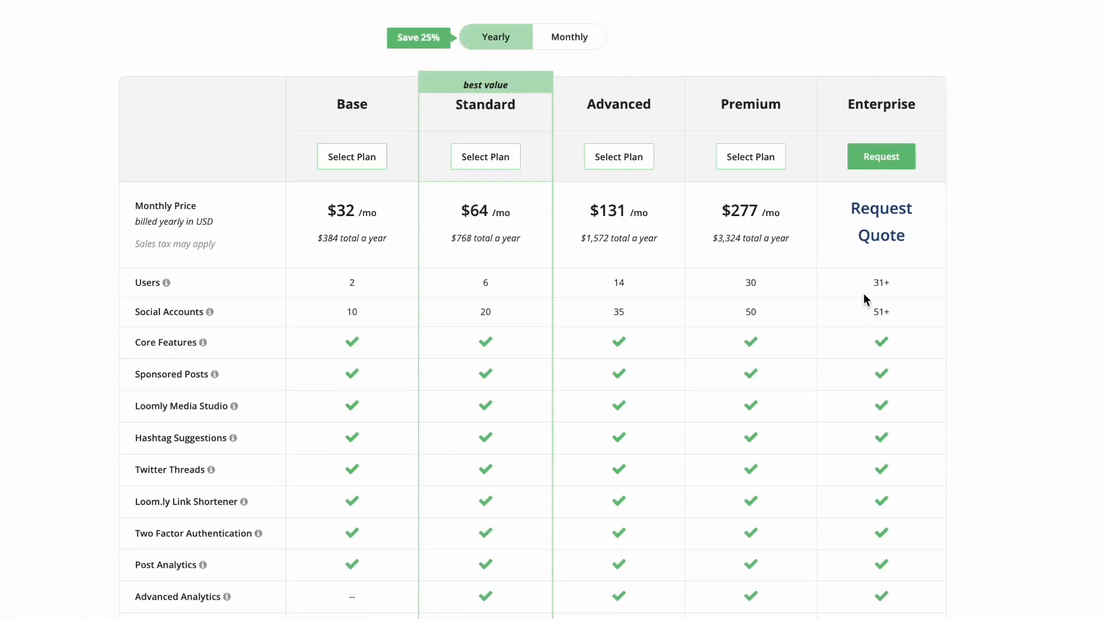
scroll("down", 3)
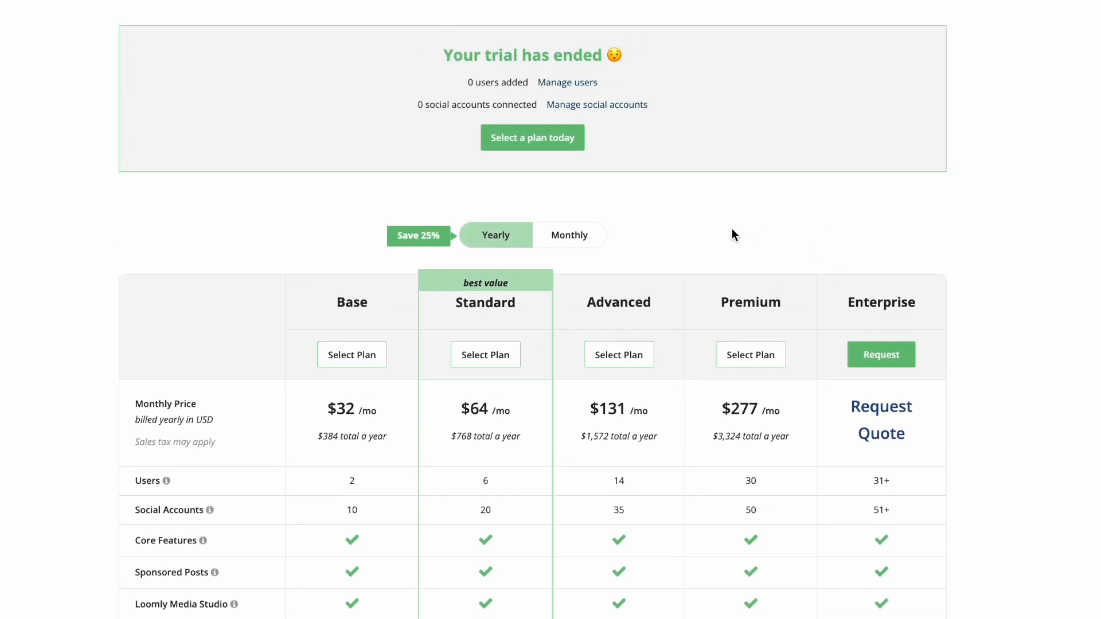
left_click(569, 235)
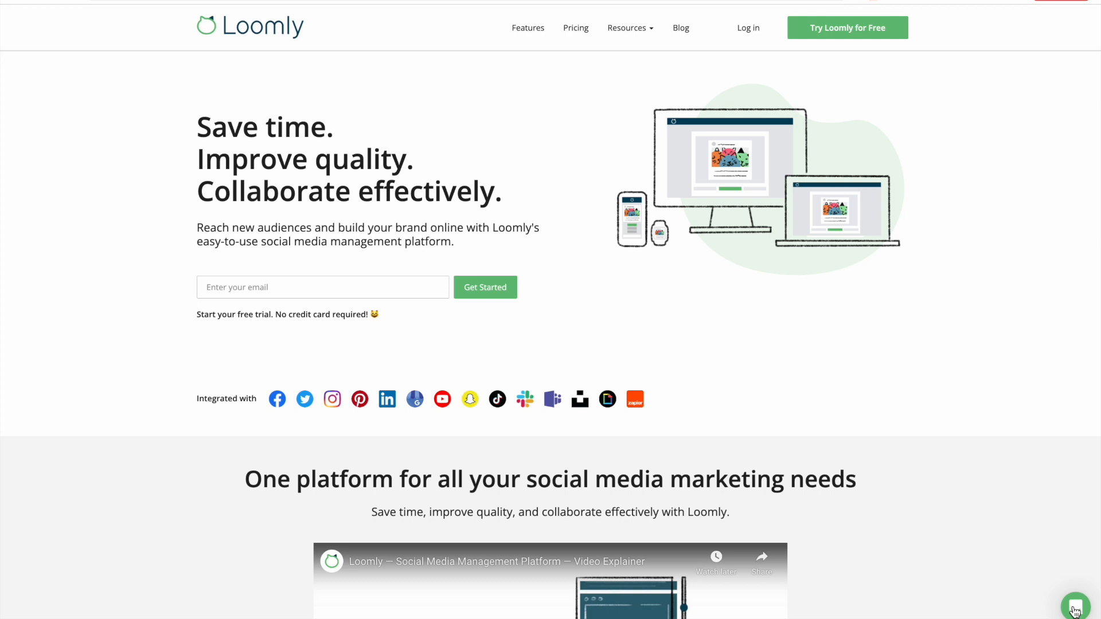
Step: Start a new support conversation from the homepage chat bubble and draft 'Hello!'
left_click(1075, 605)
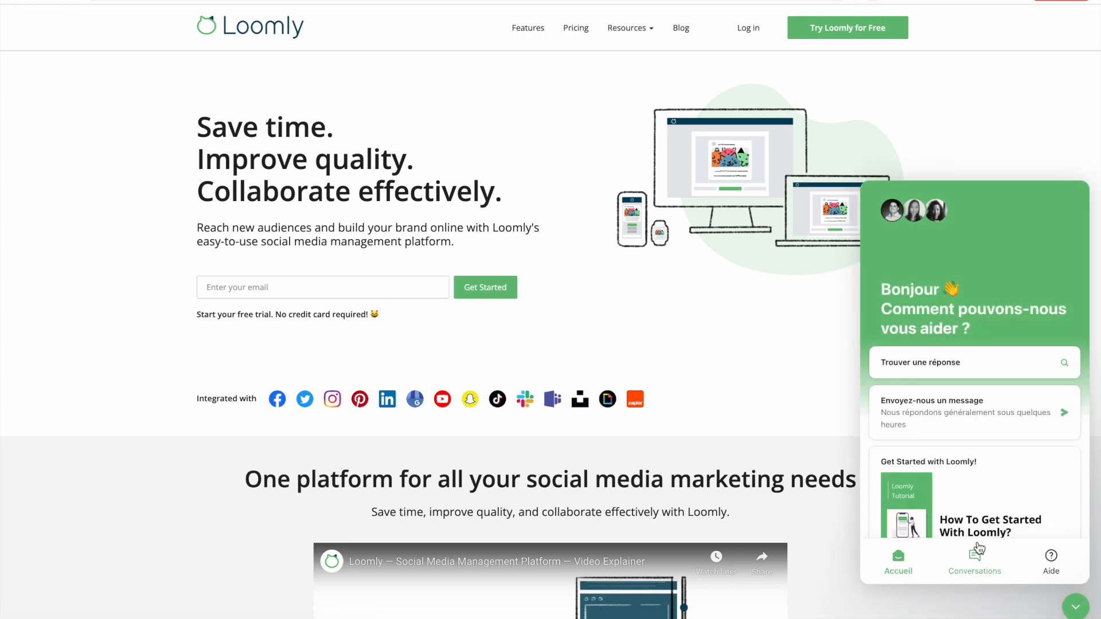
mouse_move(1066, 419)
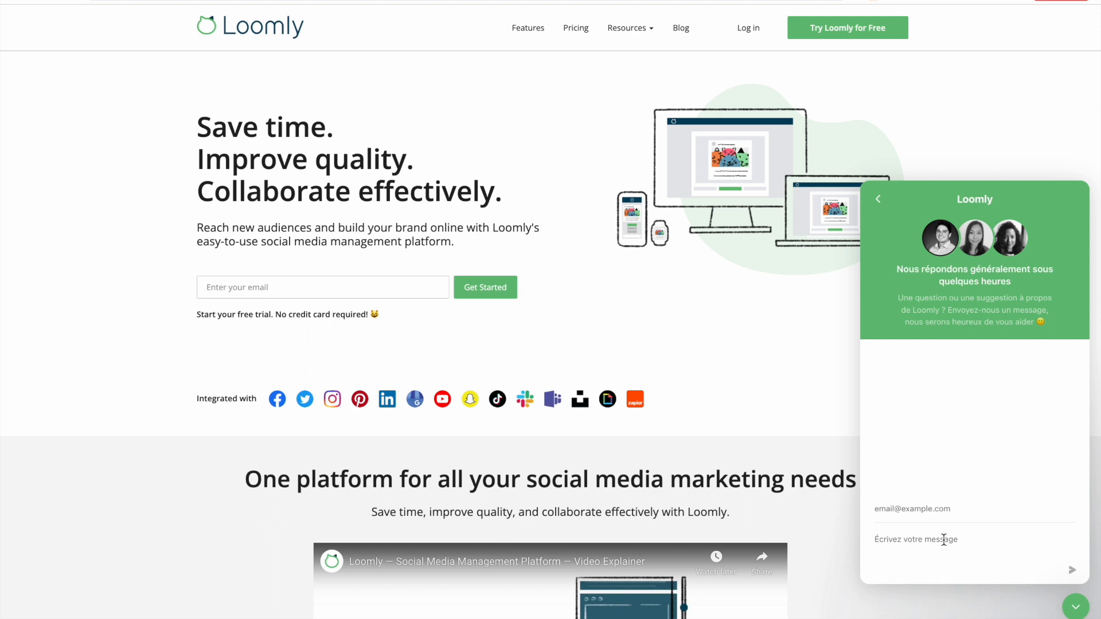
type("Hello!")
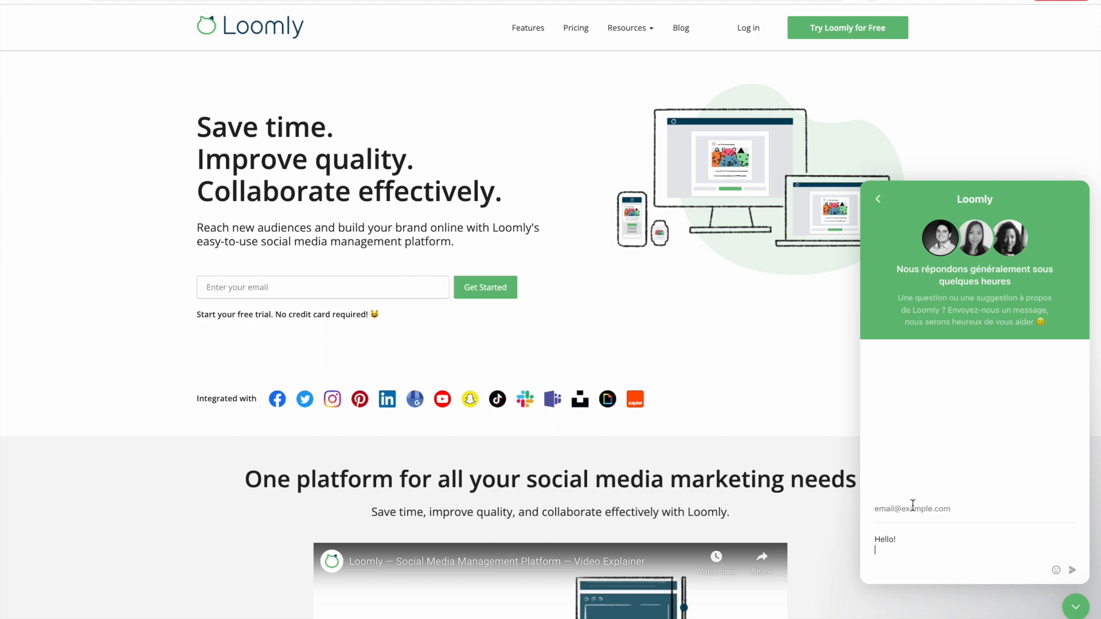
mouse_move(973, 539)
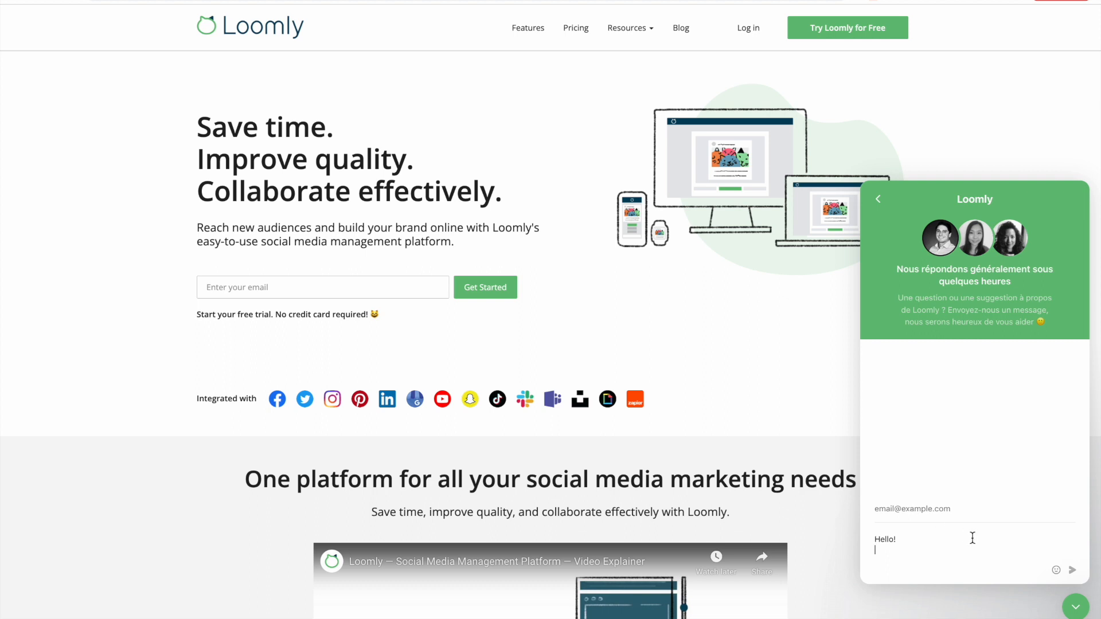